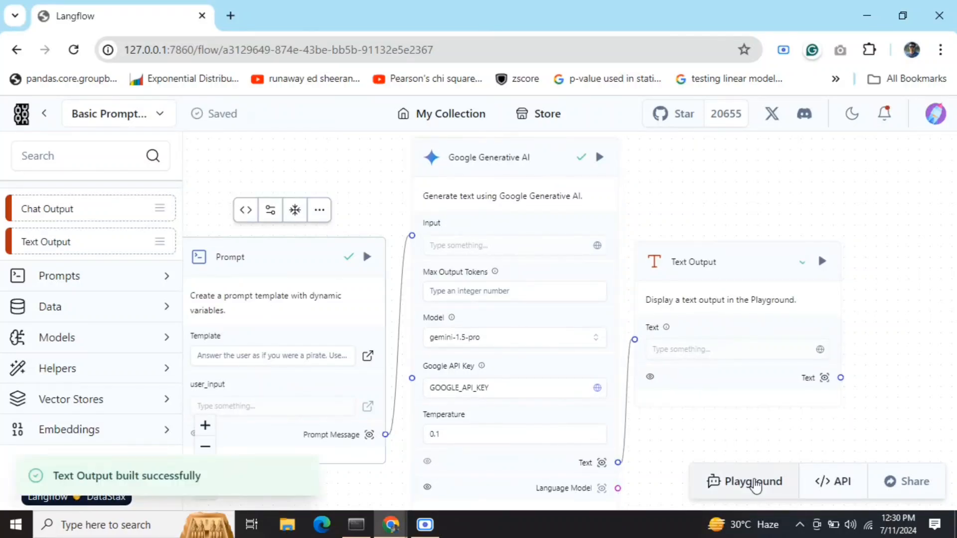
View the pirate-style reply under Text Output in the flow's Playground.
click(753, 481)
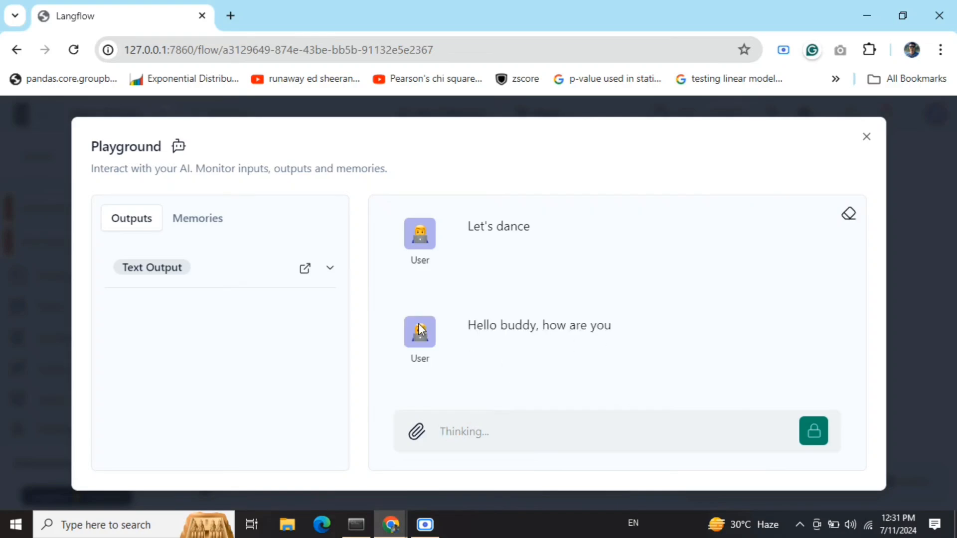
click(330, 268)
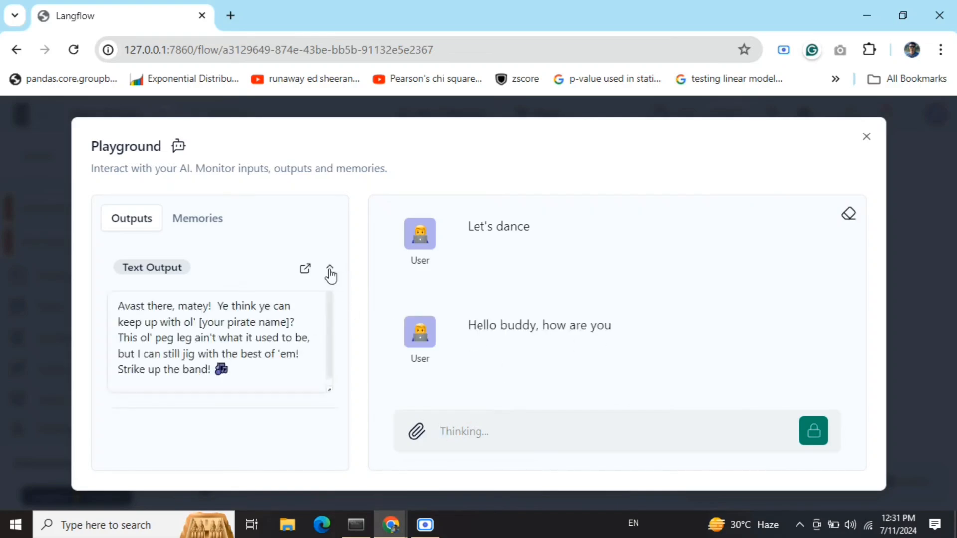
click(357, 525)
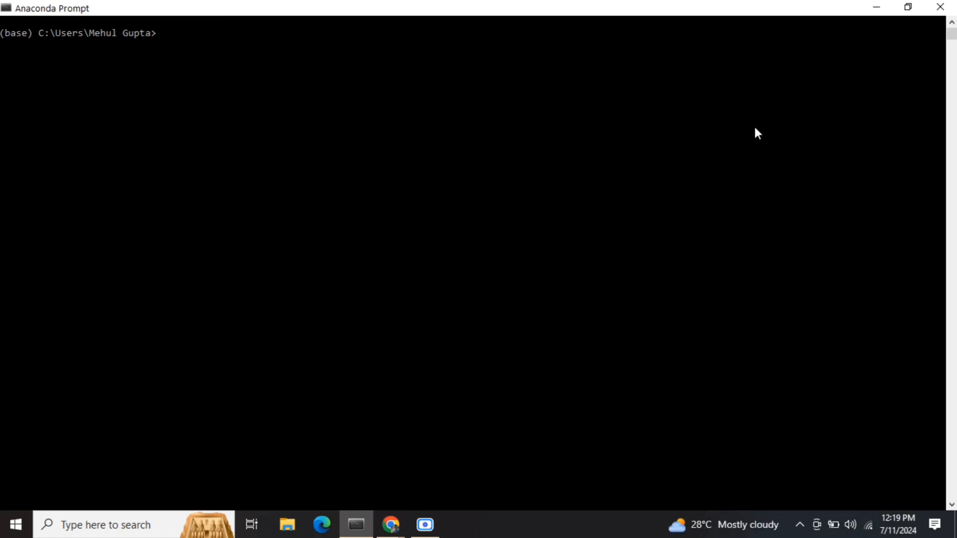
Discard a half-typed pip install and run 'langflow run' to start the server.
text(pip install langflo)
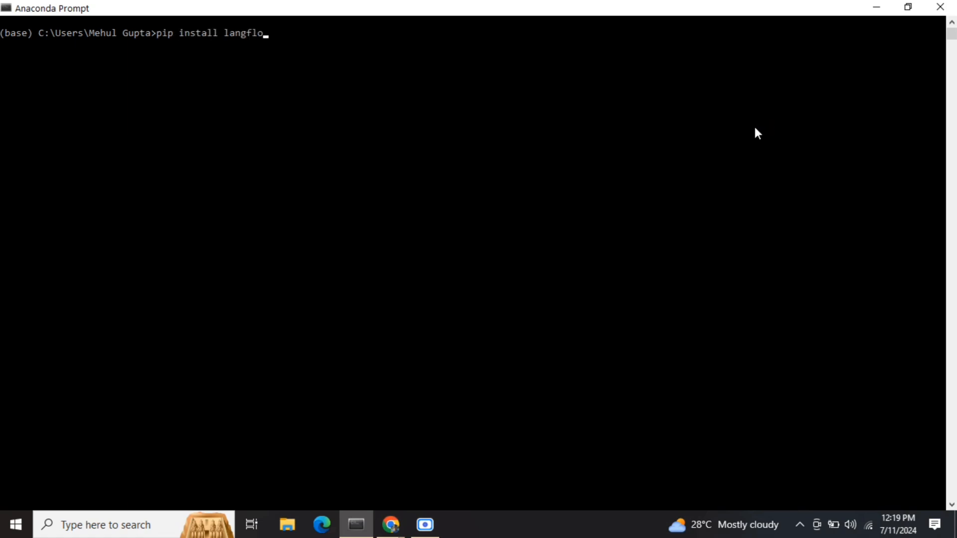
text(w)
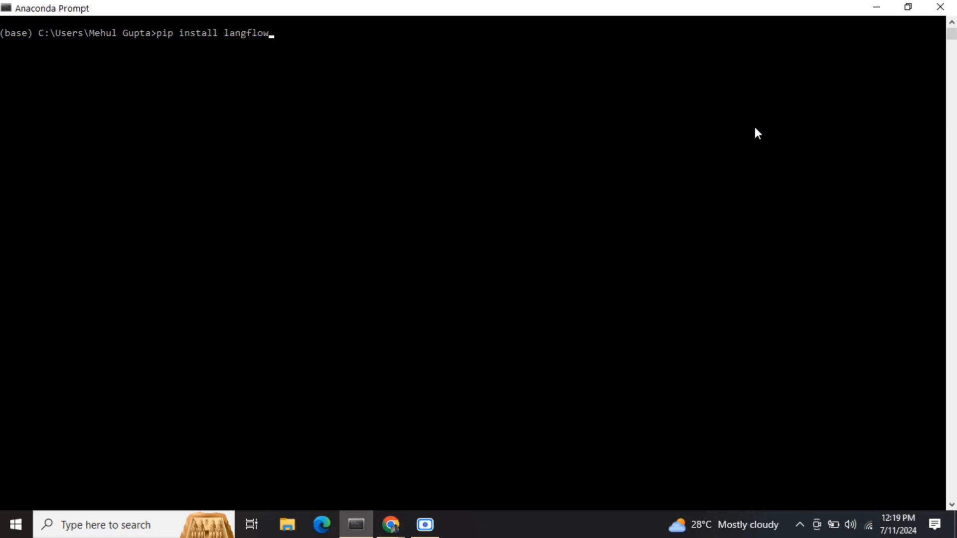
key(Backspace)
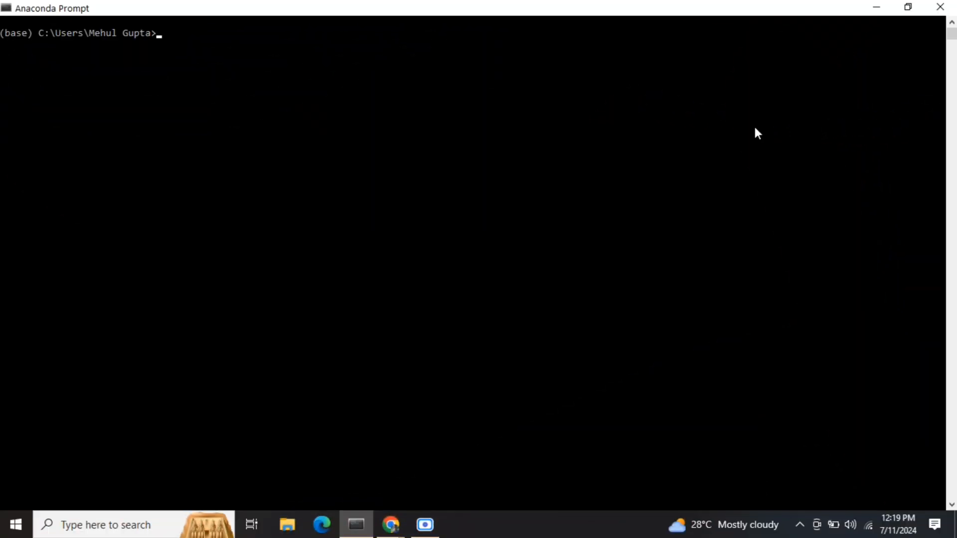
text(lang)
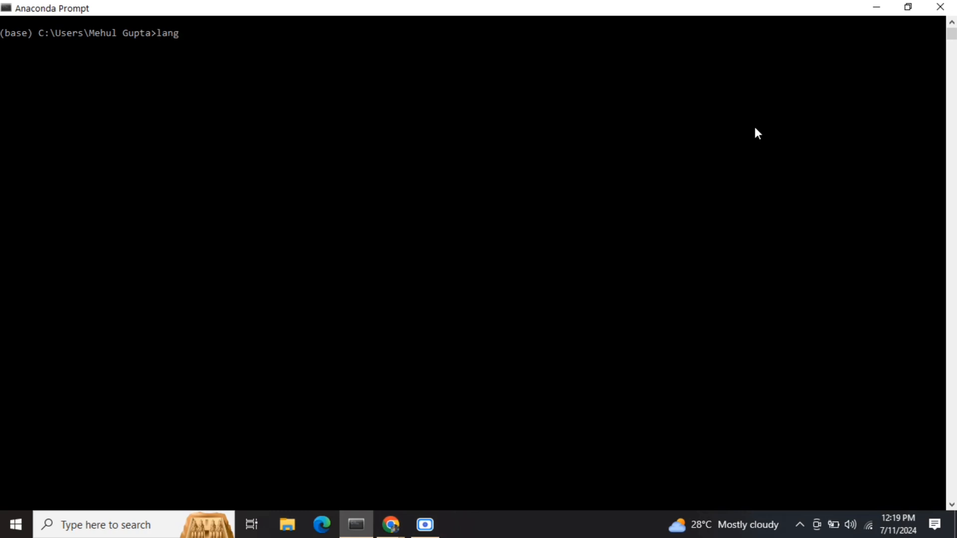
text(flow run)
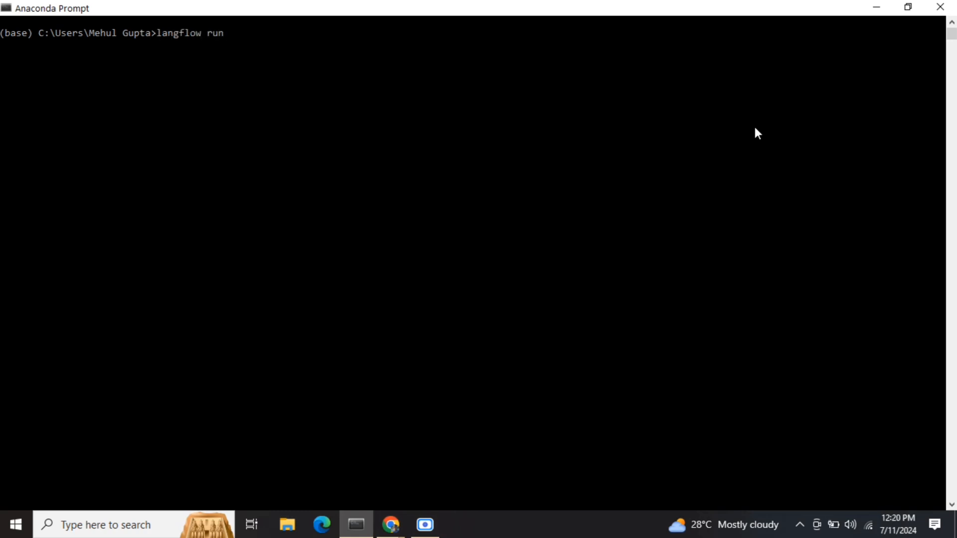
key(Enter)
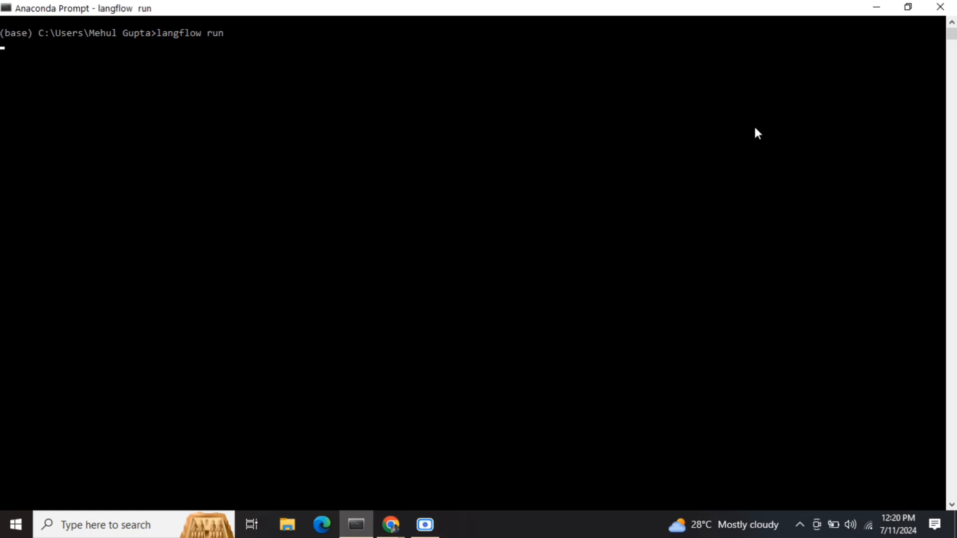
mouse_move(692, 141)
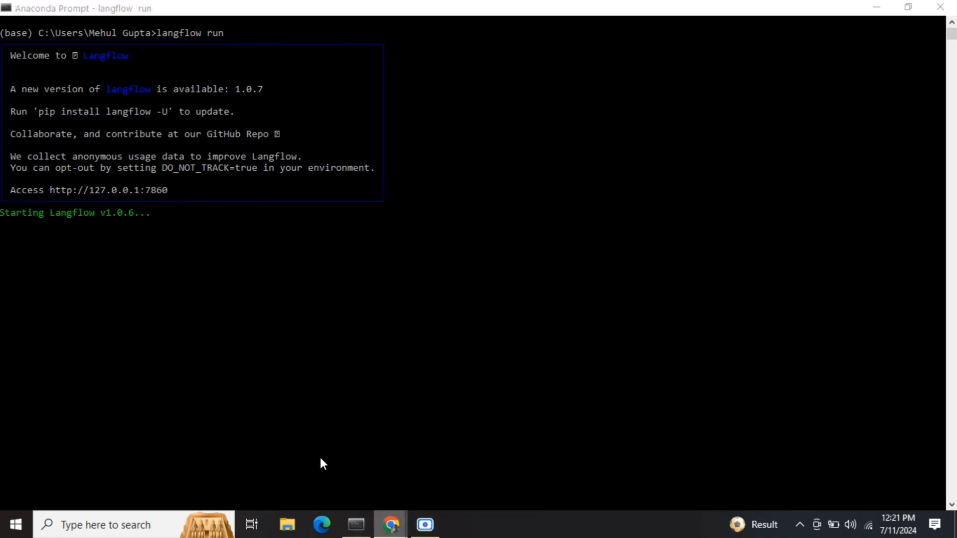
Load Langflow at 127.0.0.1:7860 in Chrome and reach the My Collection page.
click(389, 524)
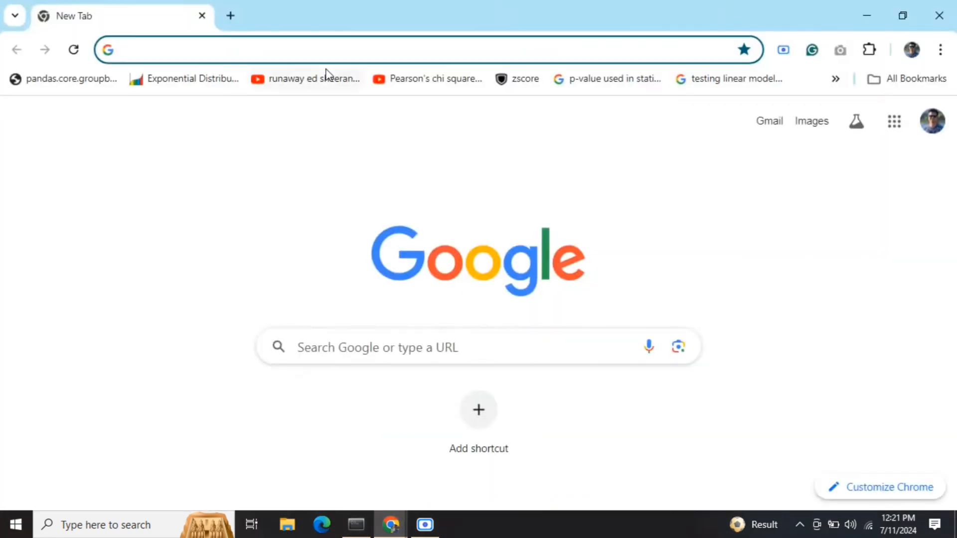
text(127.0.0.1:7860/all)
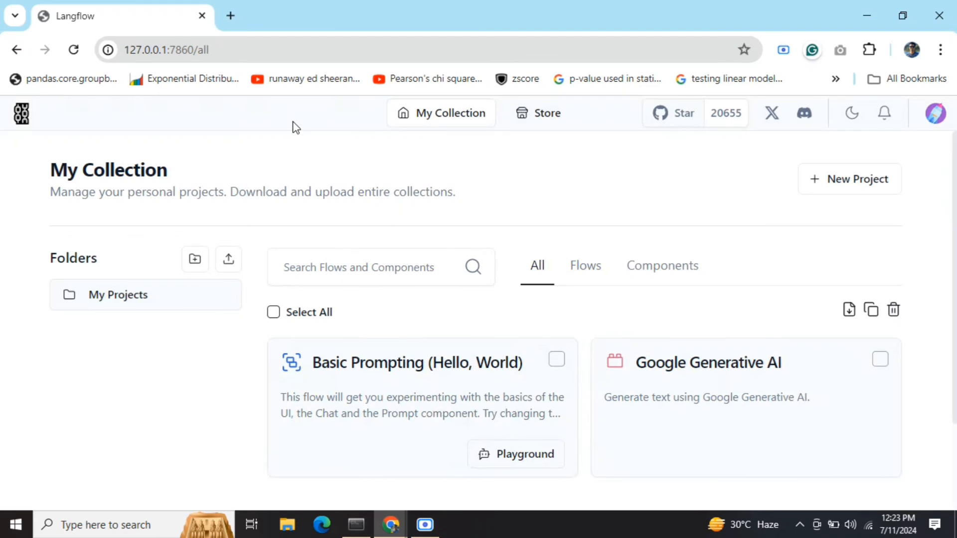
mouse_move(303, 322)
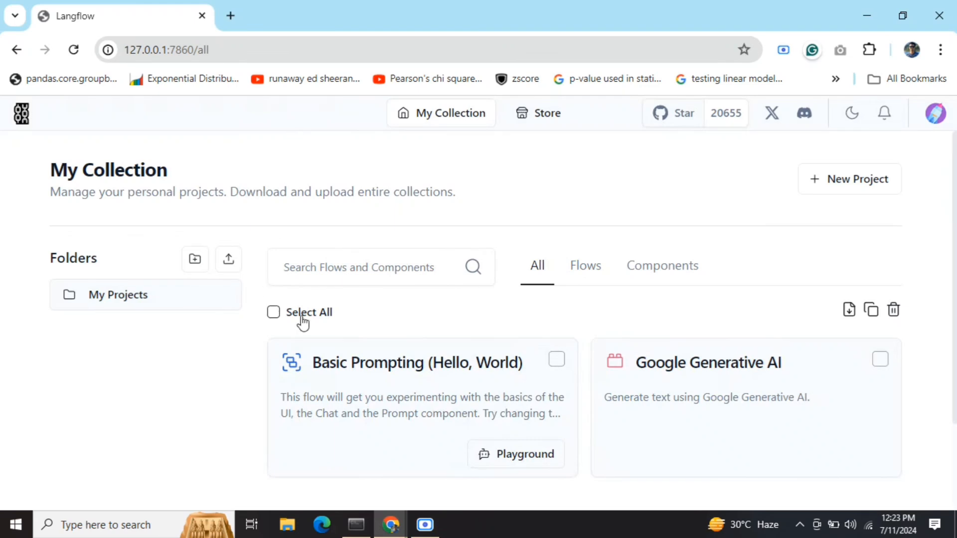
mouse_move(403, 378)
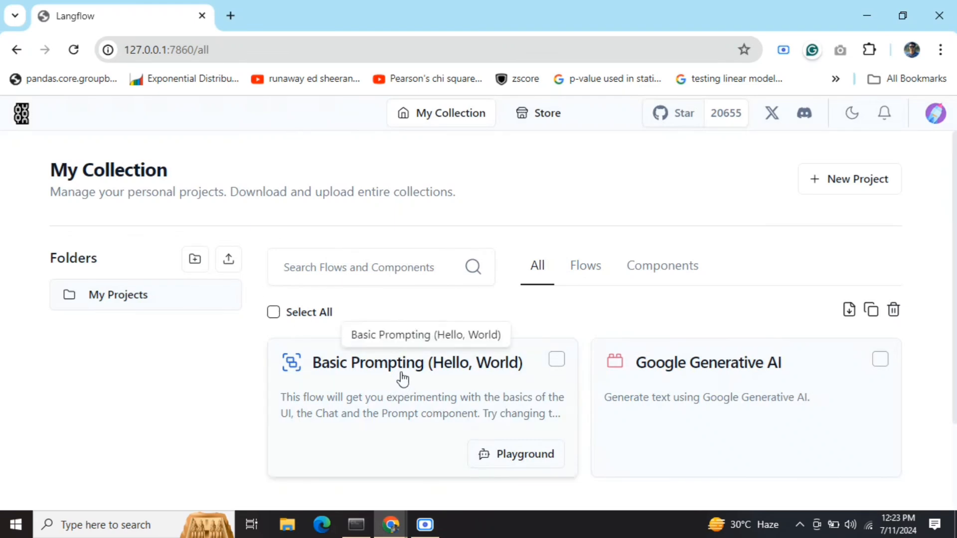
click(403, 372)
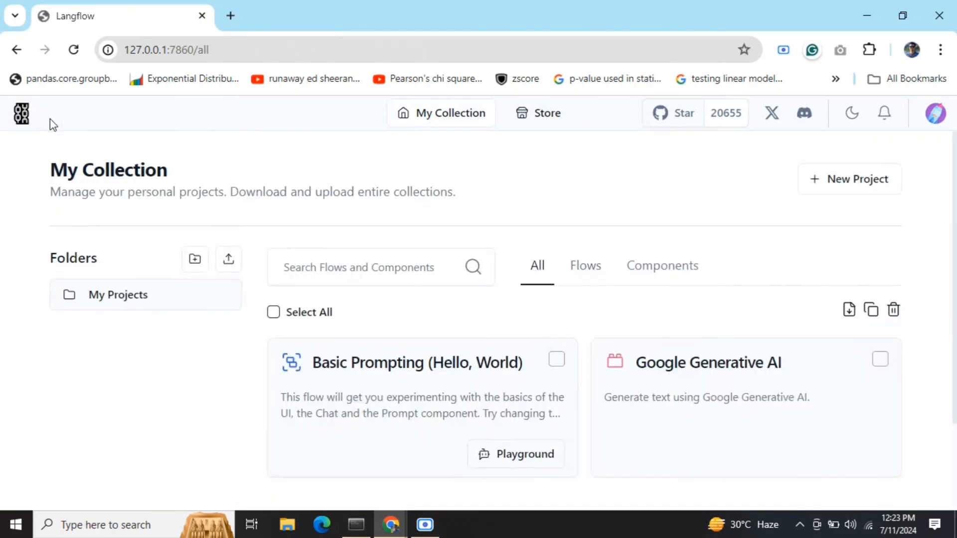
mouse_move(145, 305)
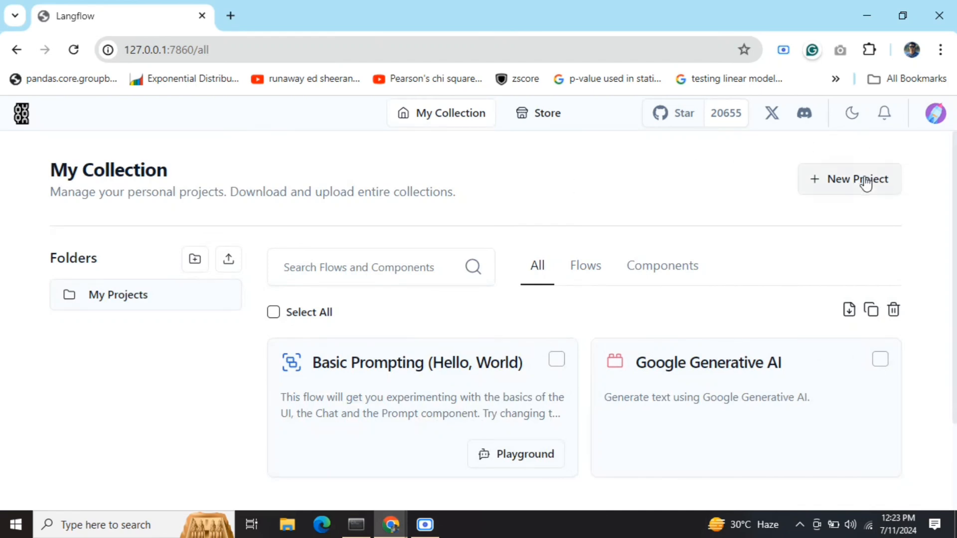
mouse_move(423, 370)
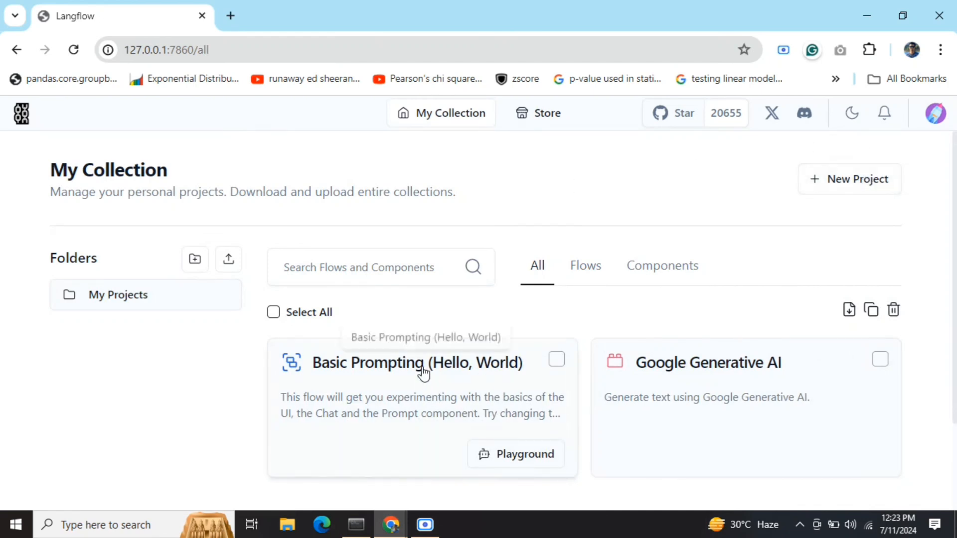
Enter the Basic Prompting (Hello, World) project and browse the model components sidebar.
click(423, 371)
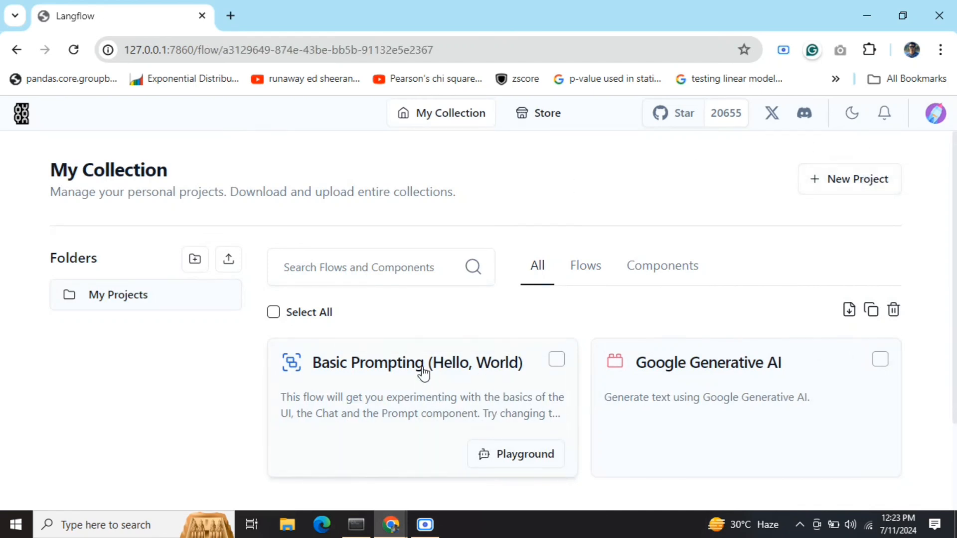
click(416, 363)
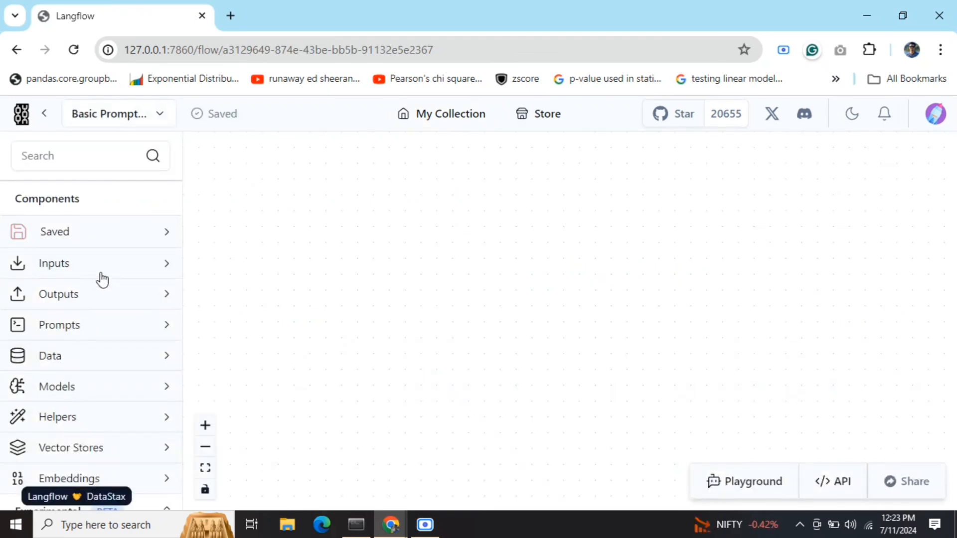
scroll(down, 3)
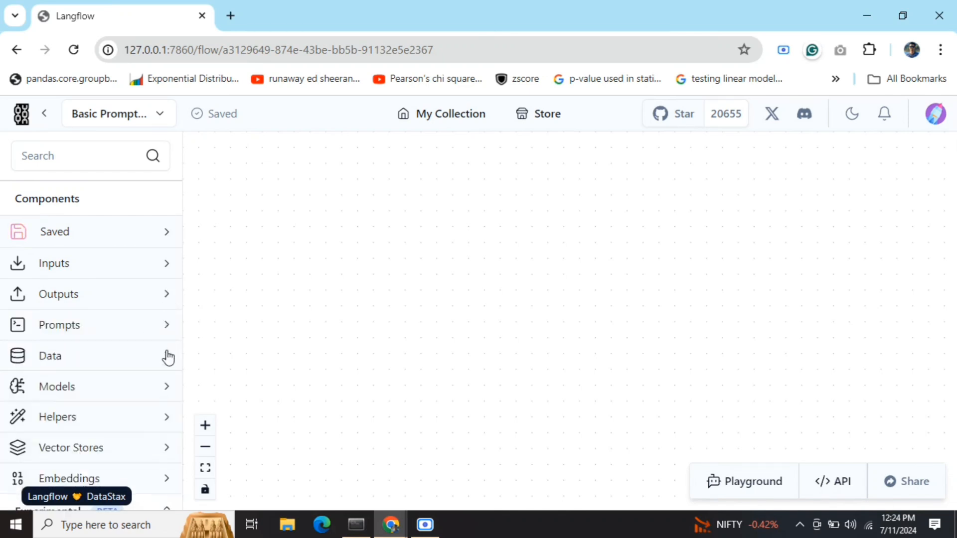
click(56, 387)
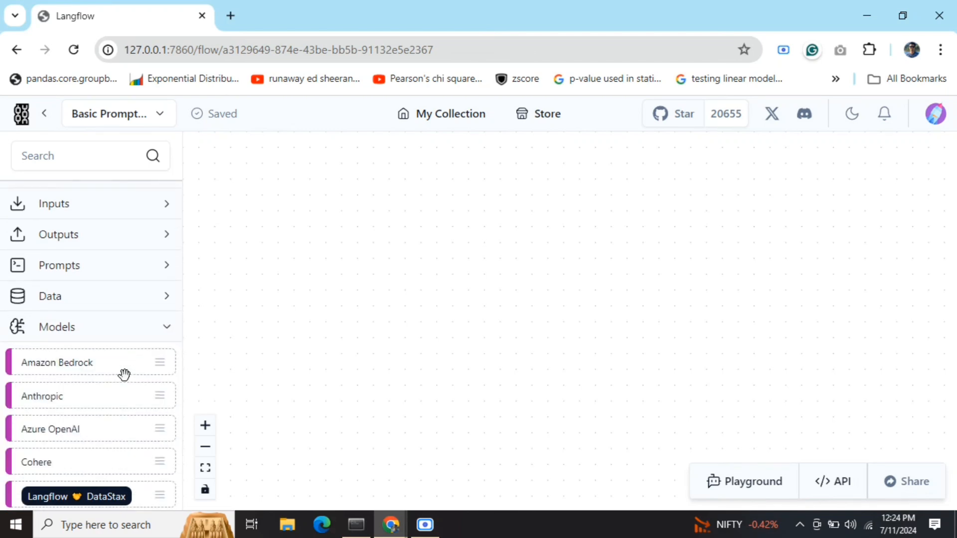
scroll(down, 3)
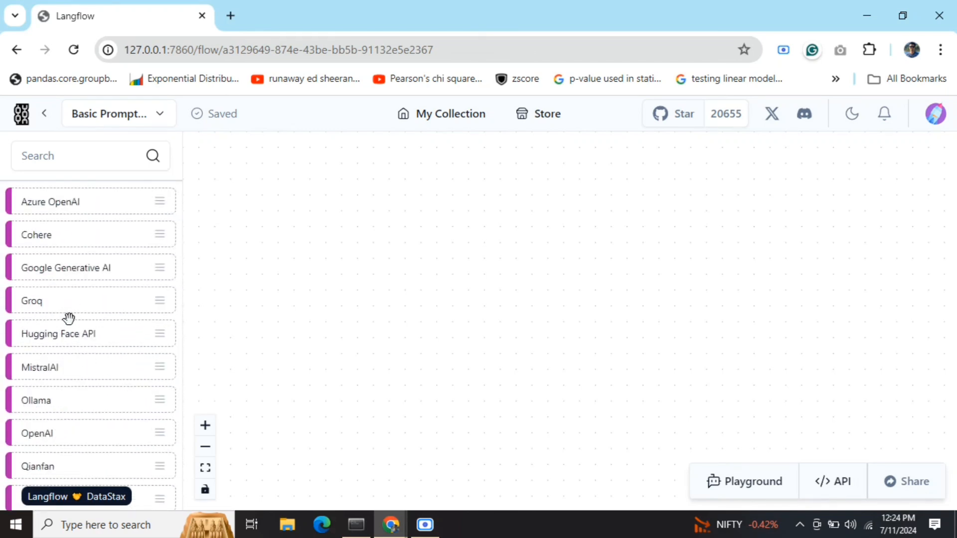
mouse_move(95, 271)
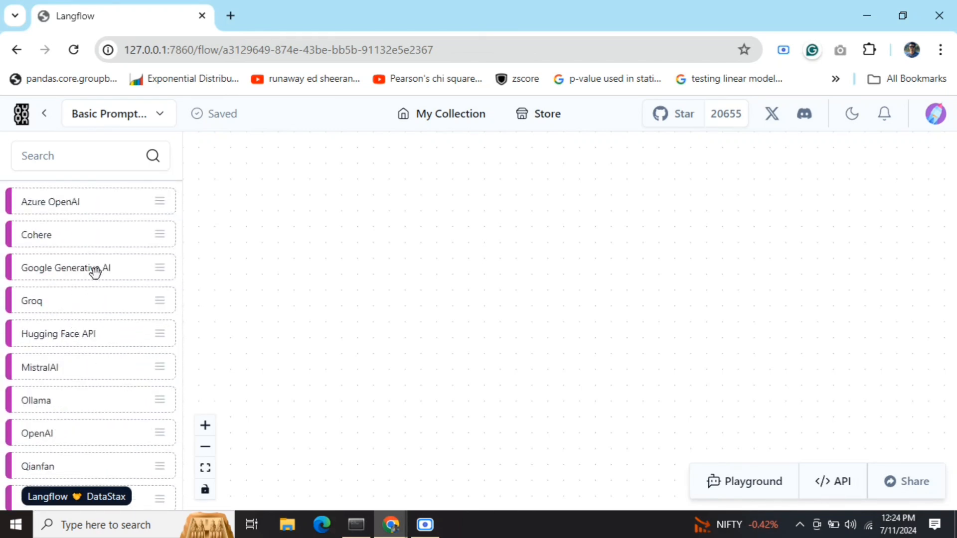
scroll(down, 3)
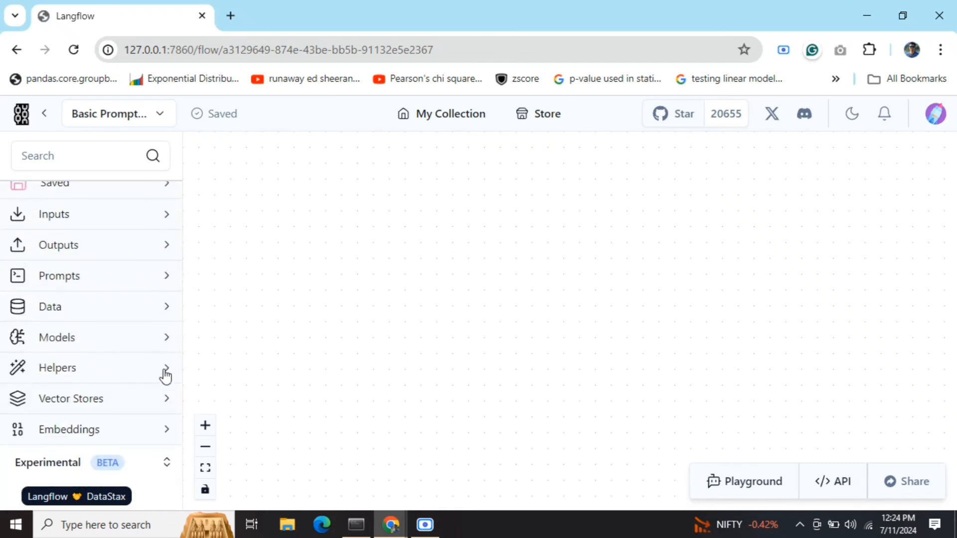
click(71, 399)
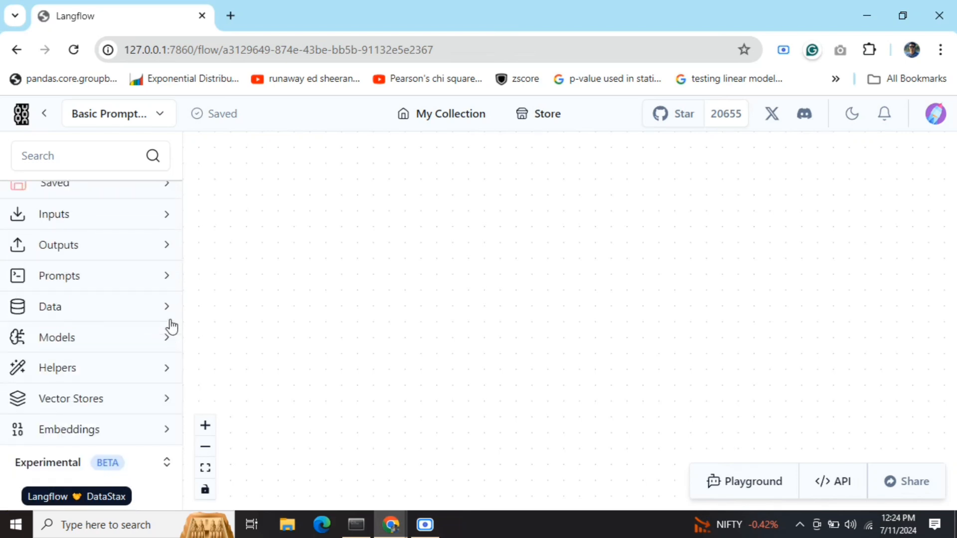
Browse the embedding components and fit the whole flow into view on the canvas.
click(166, 429)
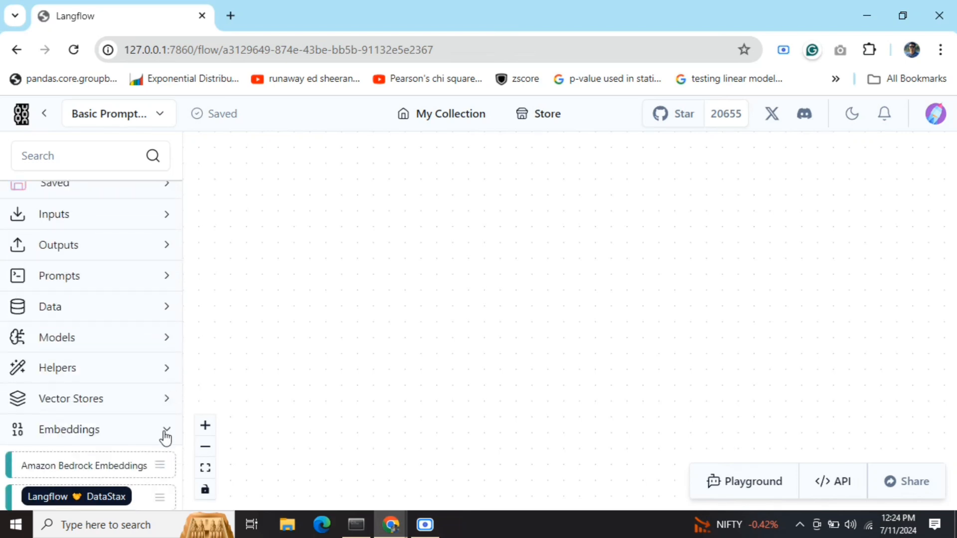
click(166, 430)
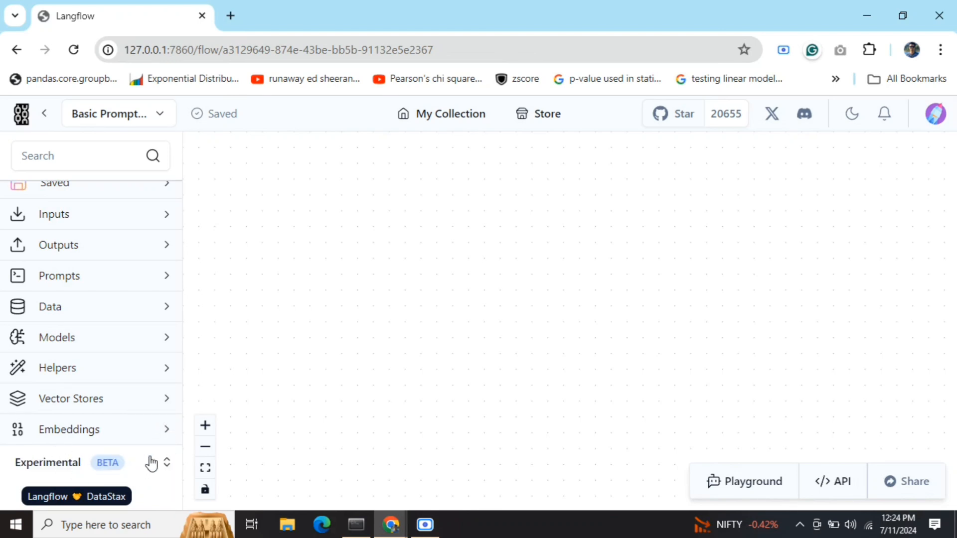
click(206, 447)
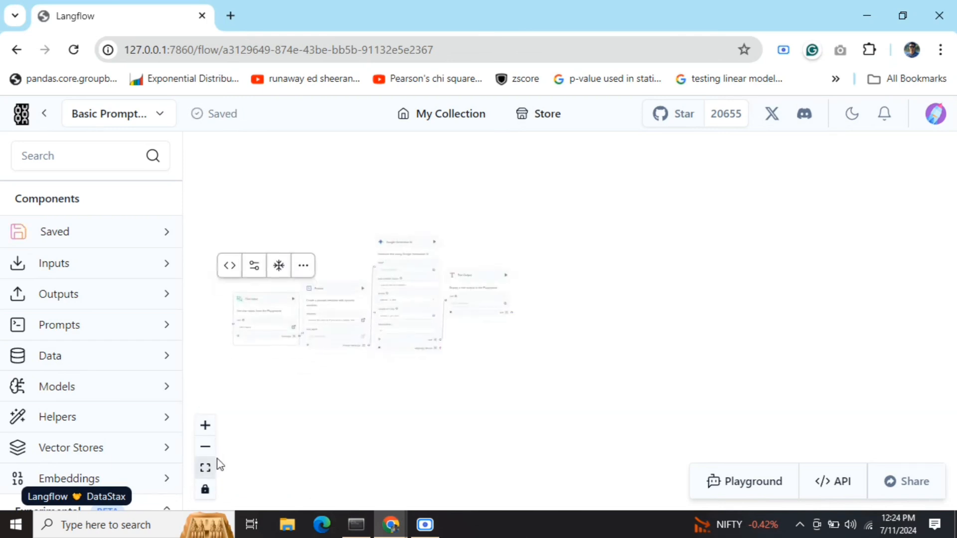
mouse_move(355, 344)
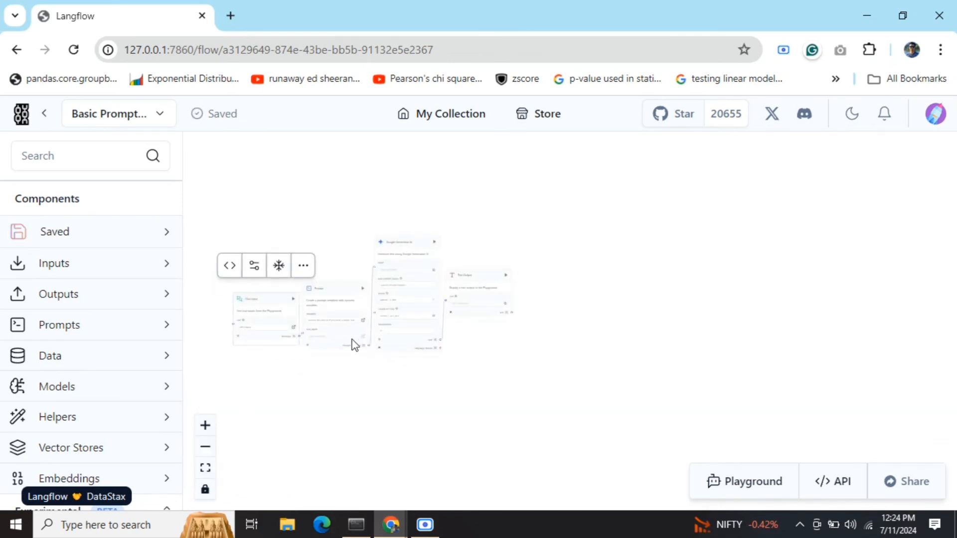
Zoom in until node fields are readable and centre the Chat Input and Prompt components.
click(206, 424)
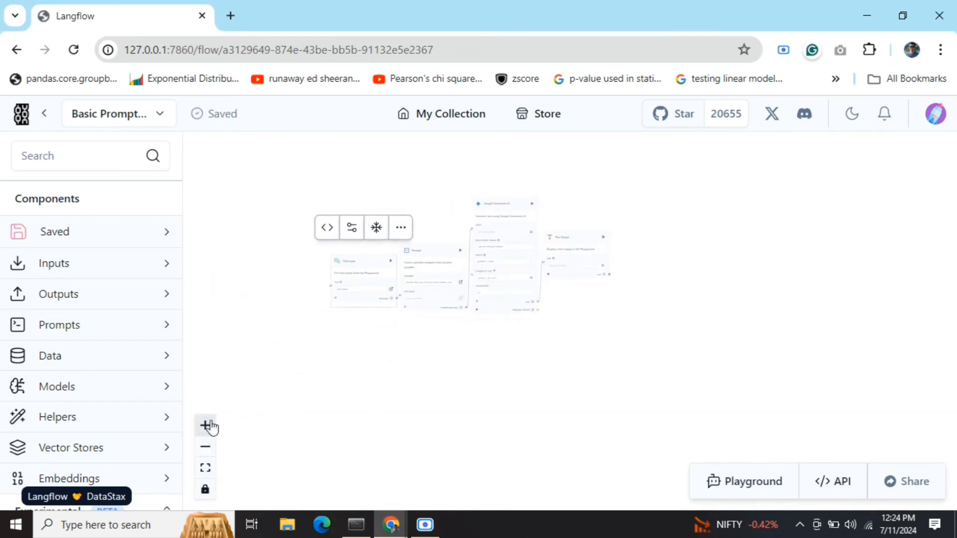
click(205, 425)
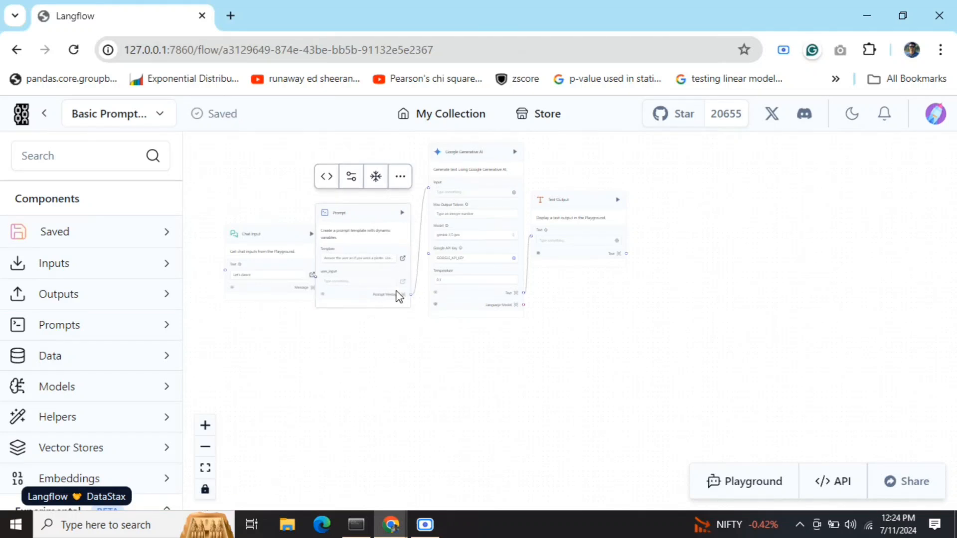
click(205, 426)
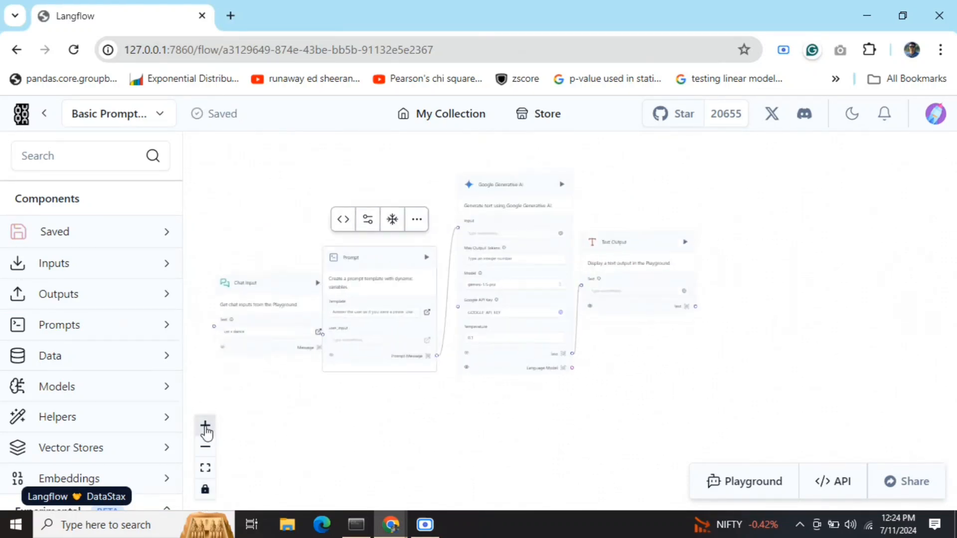
click(206, 425)
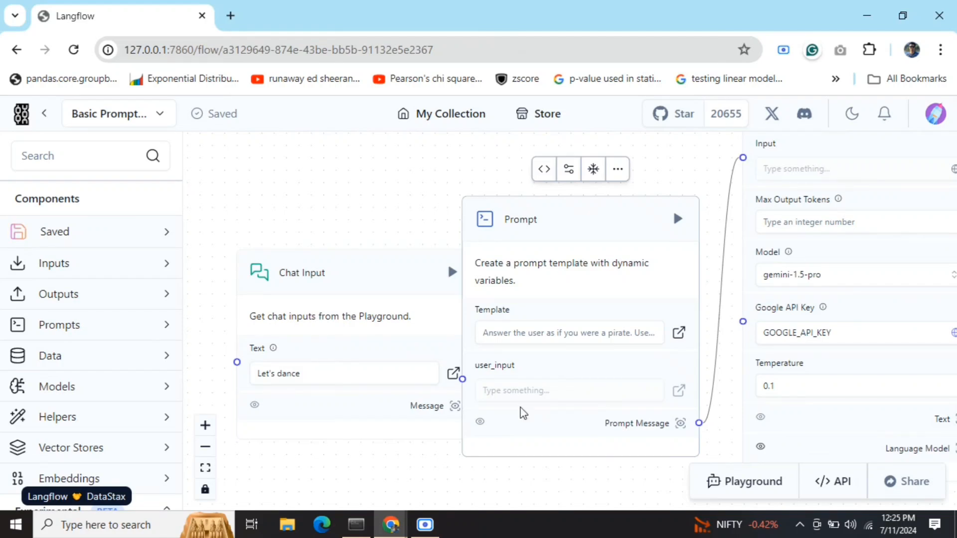
mouse_move(660, 326)
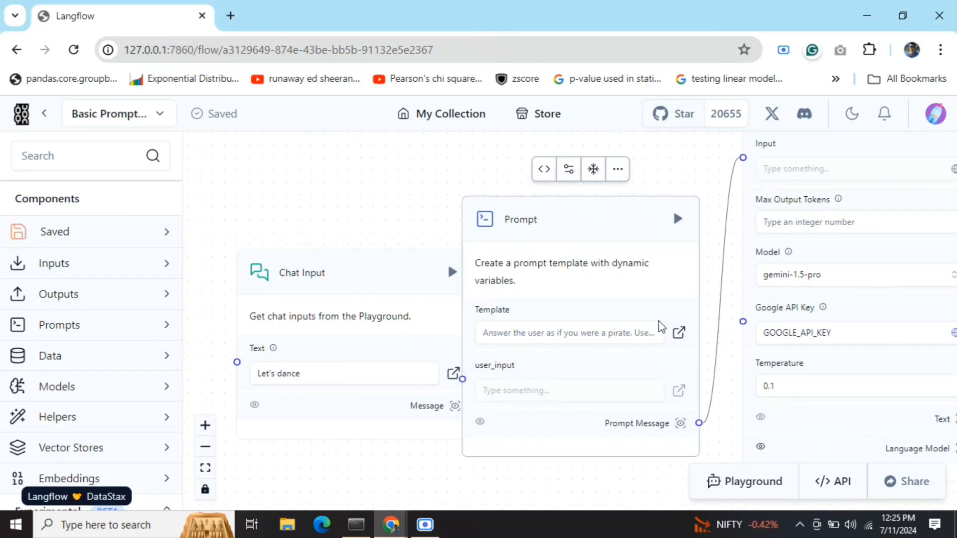
mouse_move(654, 297)
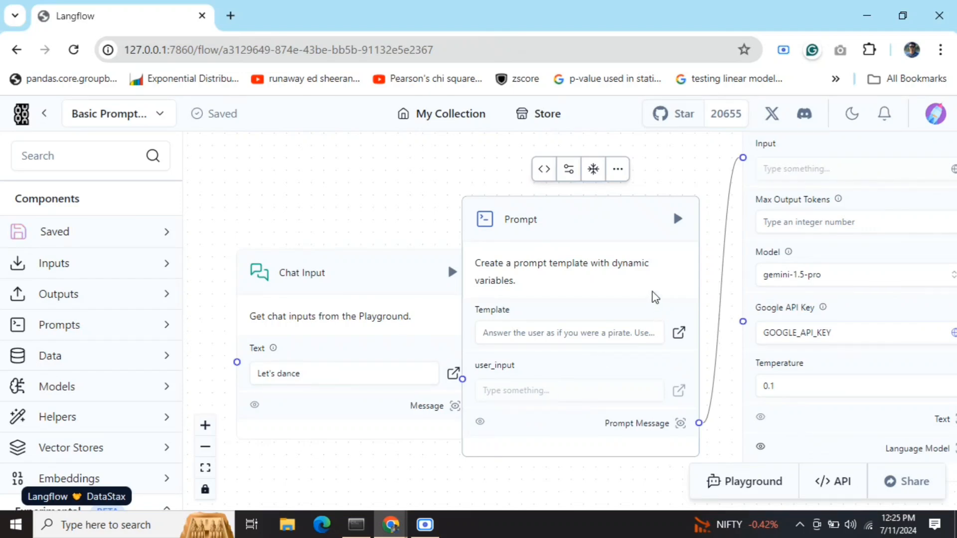
drag(655, 297, 515, 314)
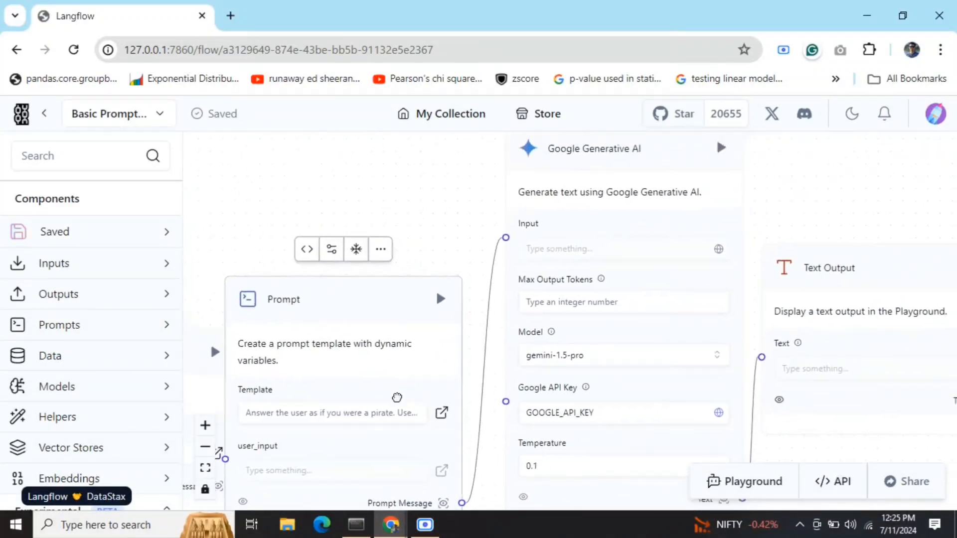
drag(397, 398, 306, 398)
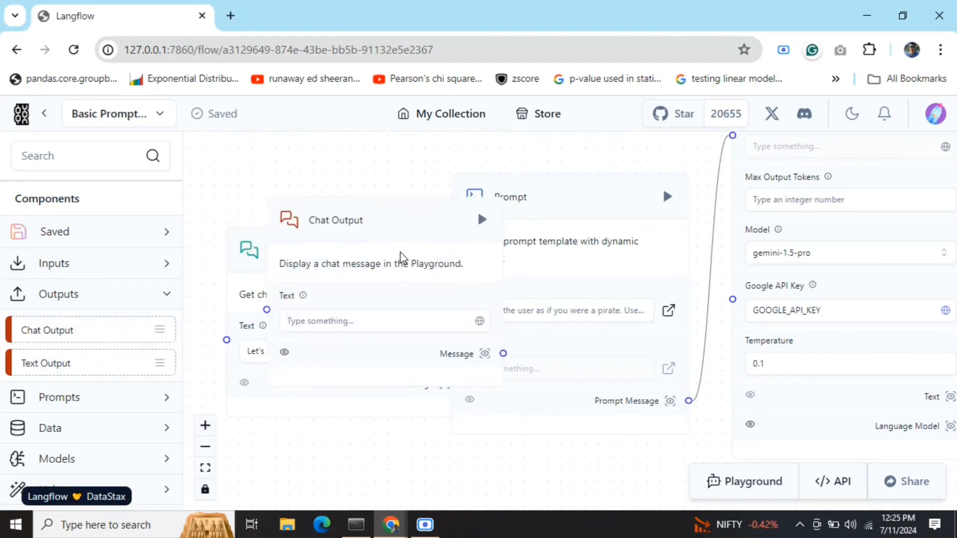
mouse_move(407, 242)
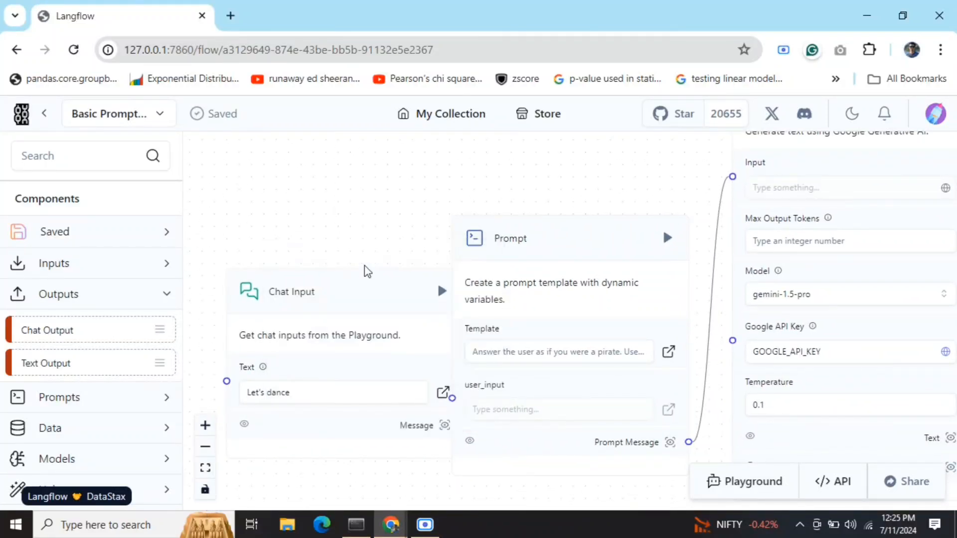
mouse_move(341, 327)
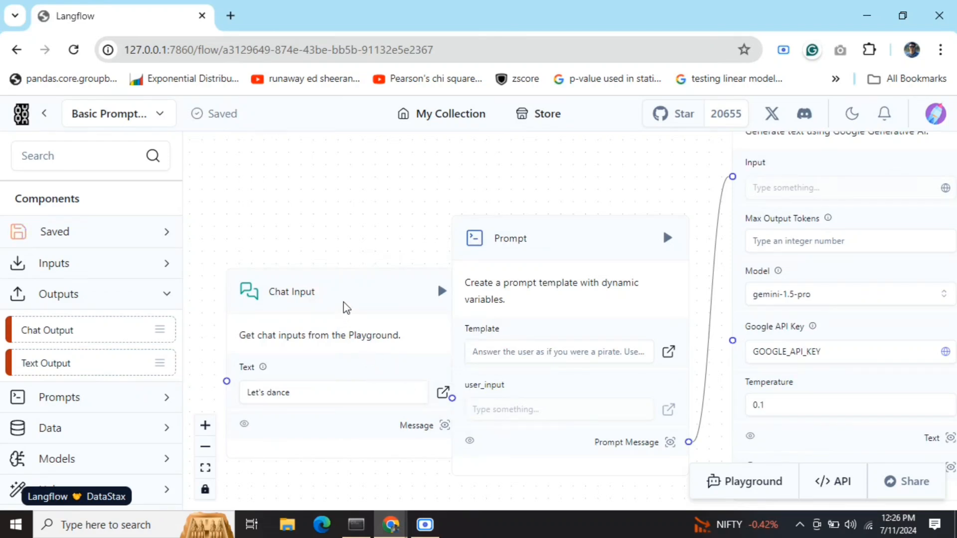
mouse_move(317, 311)
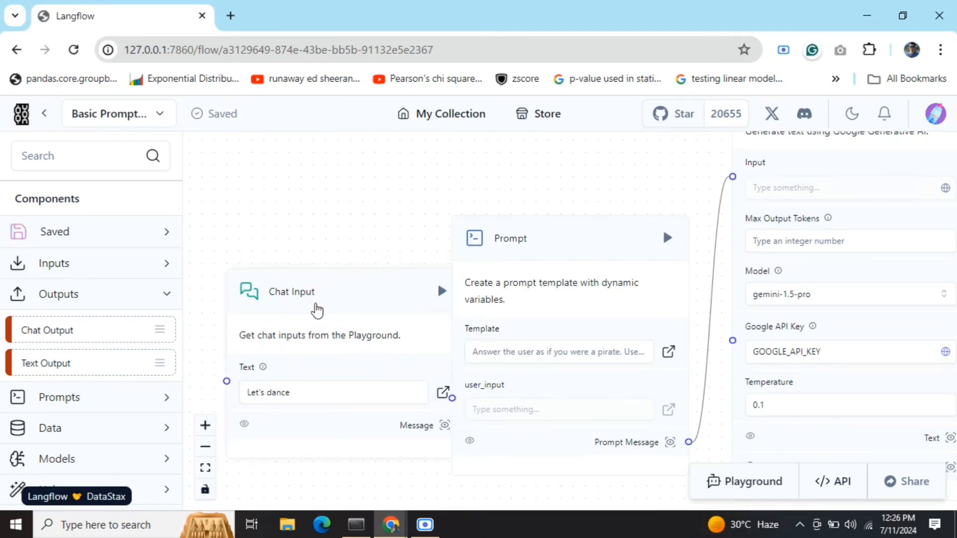
Select the Chat Input component holding the message 'Let's dance'.
click(317, 291)
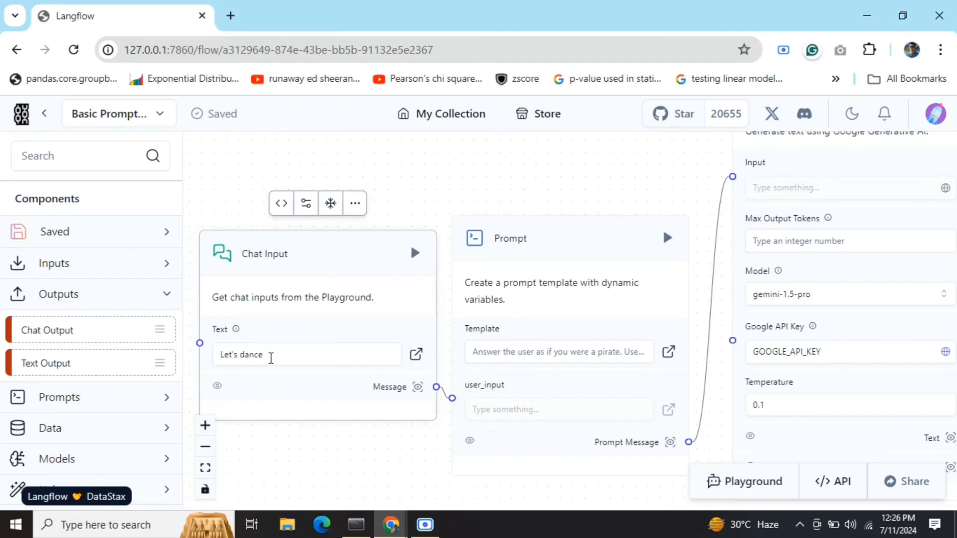
mouse_move(642, 421)
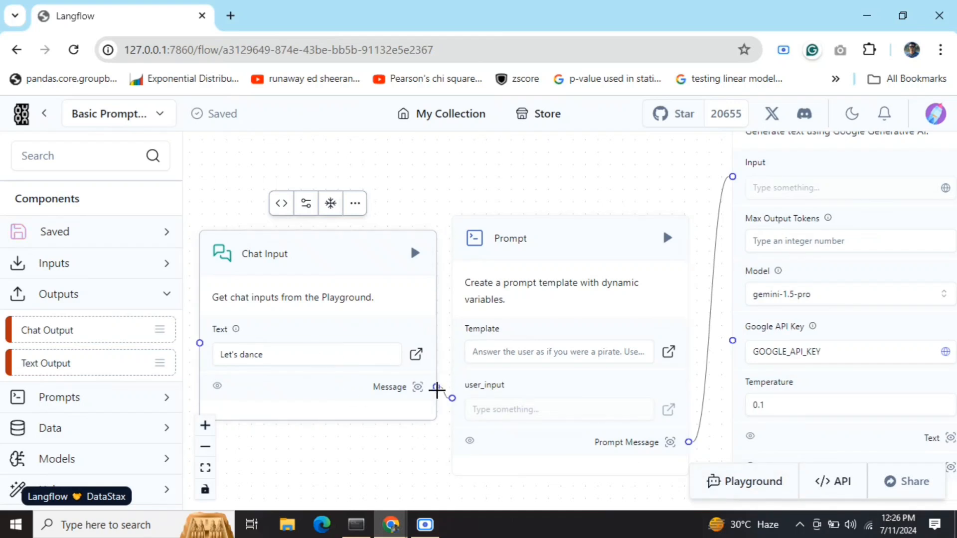
mouse_move(439, 390)
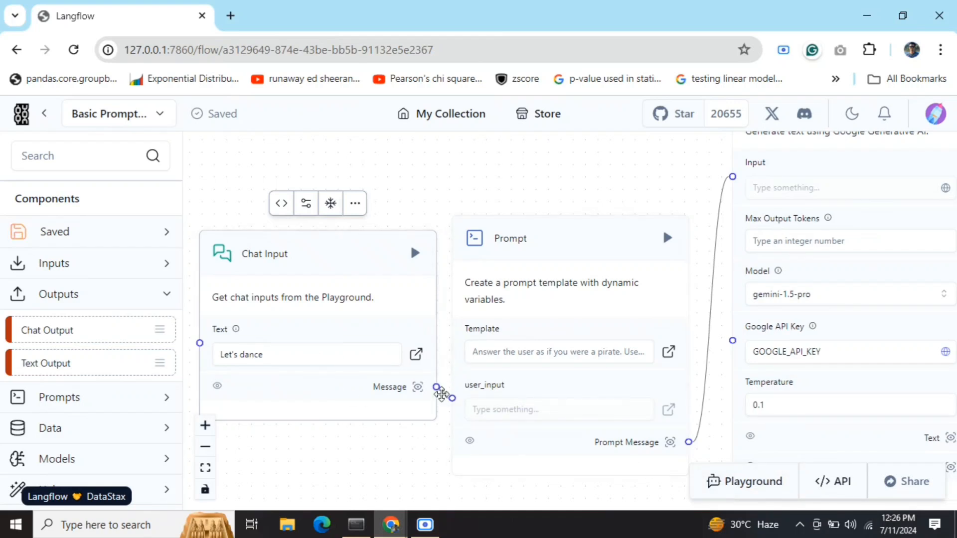
mouse_move(438, 398)
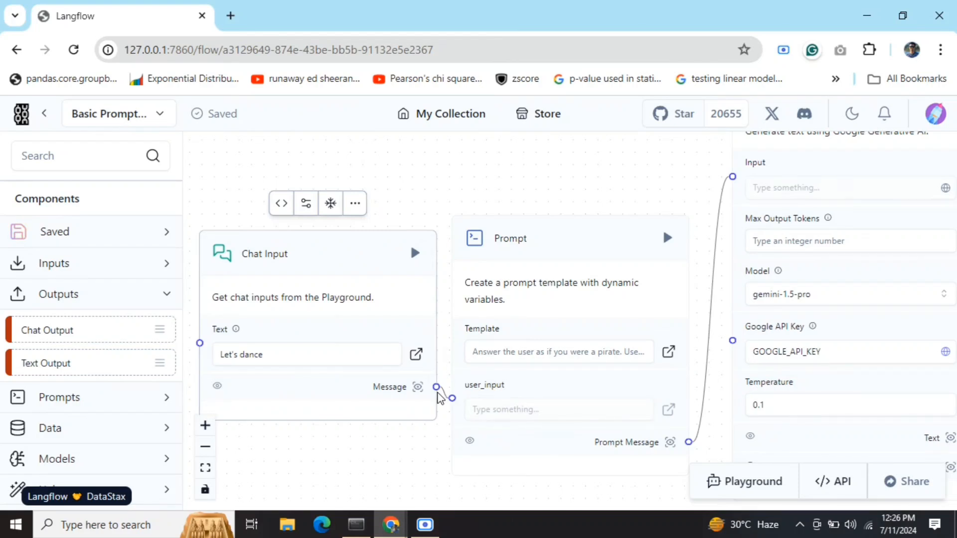
mouse_move(430, 404)
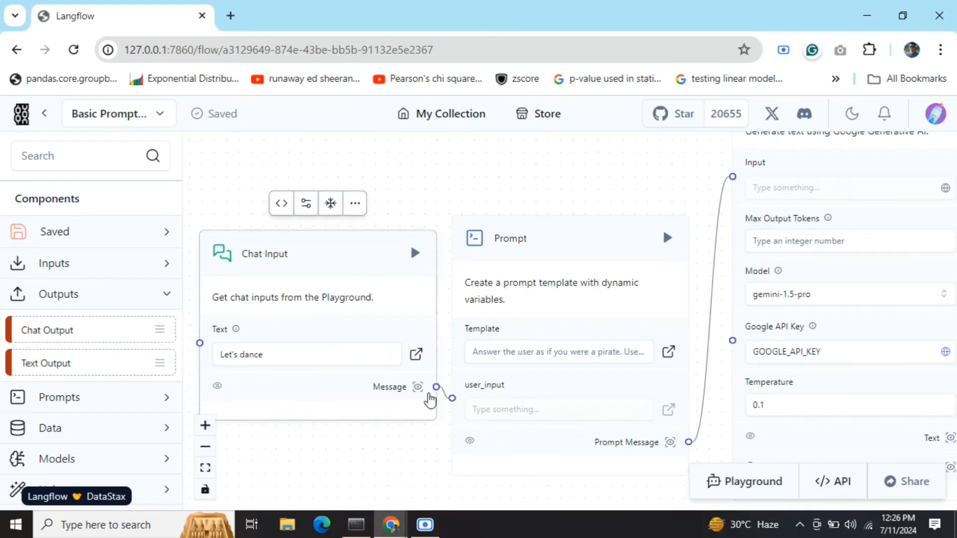
mouse_move(433, 384)
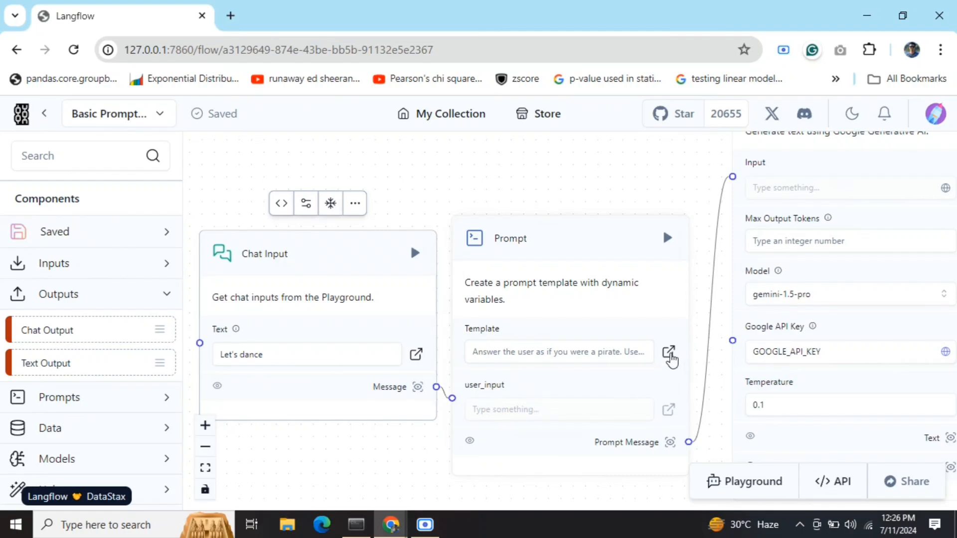
click(669, 352)
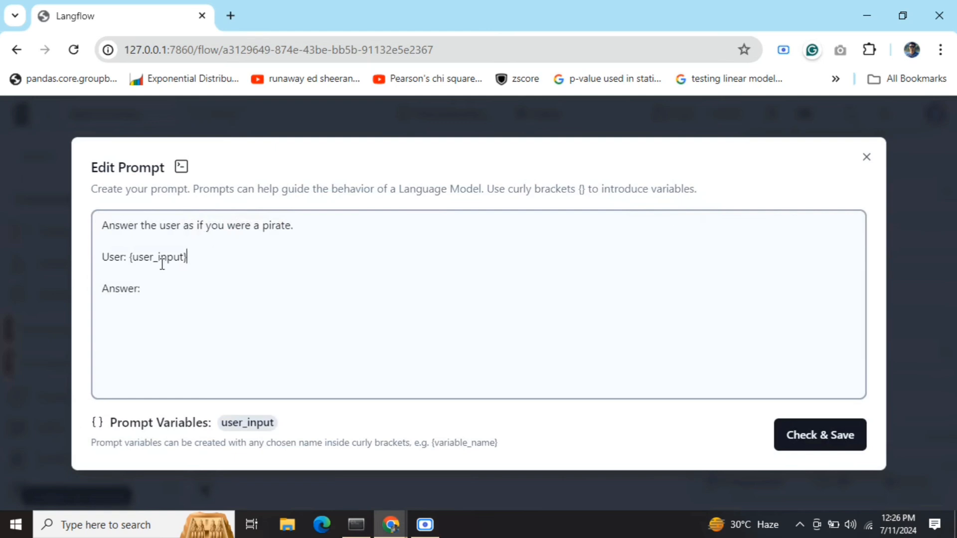
mouse_move(211, 319)
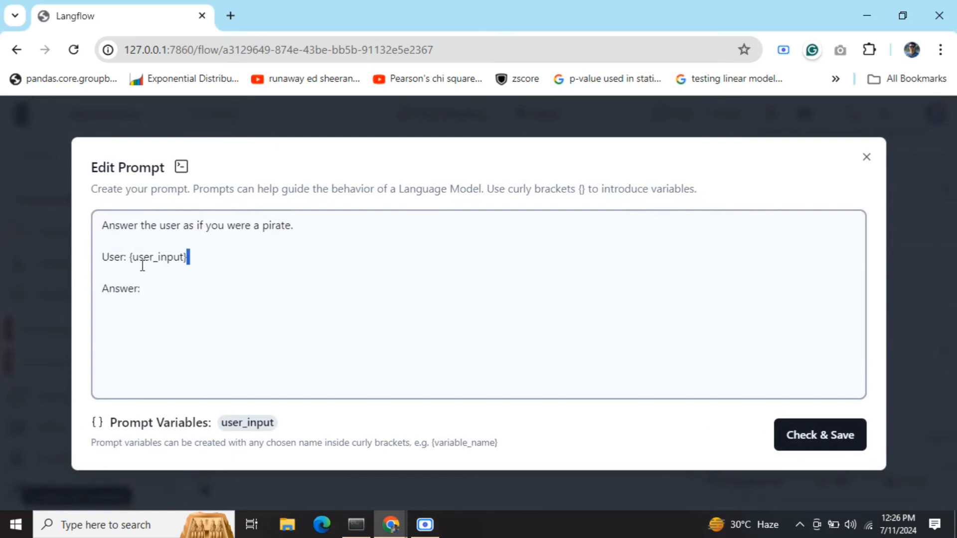
double_click(157, 257)
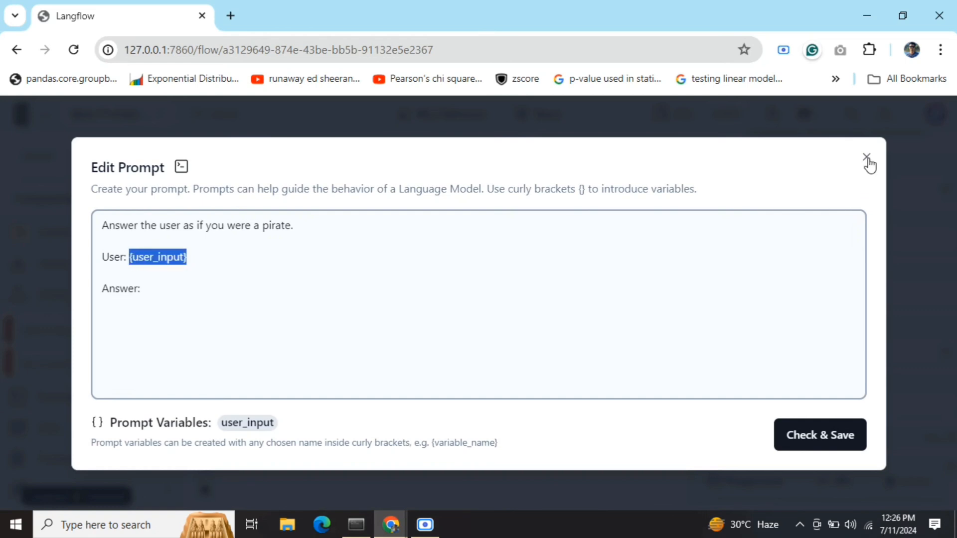
click(868, 156)
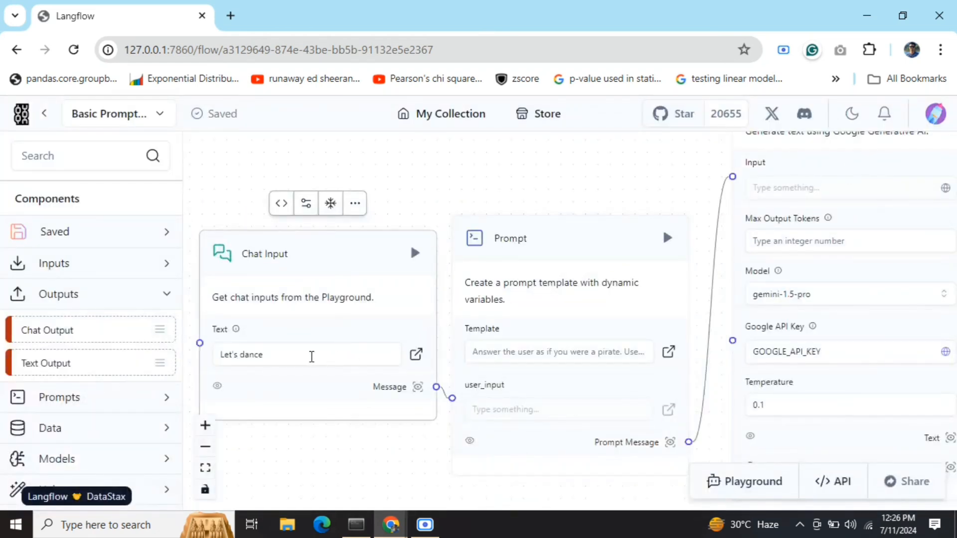
mouse_move(560, 395)
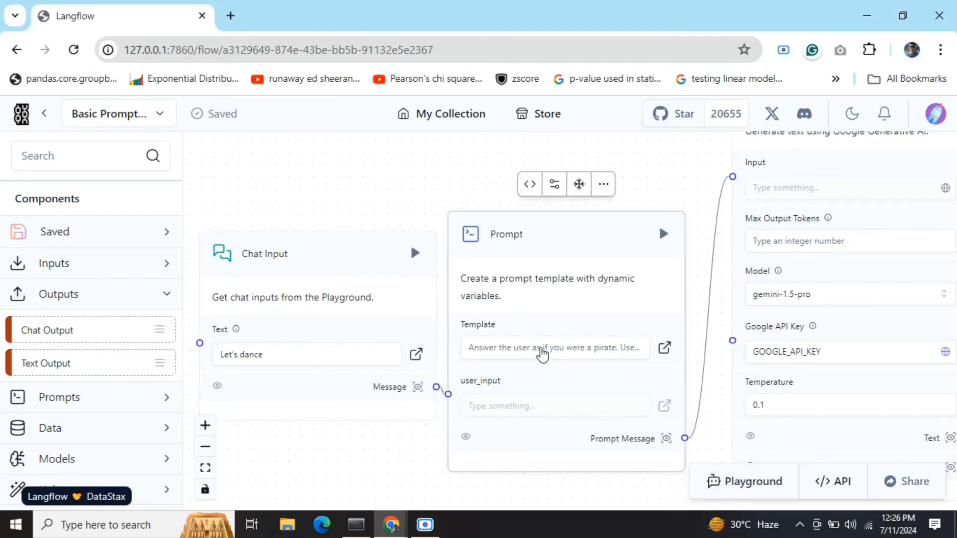
mouse_move(683, 444)
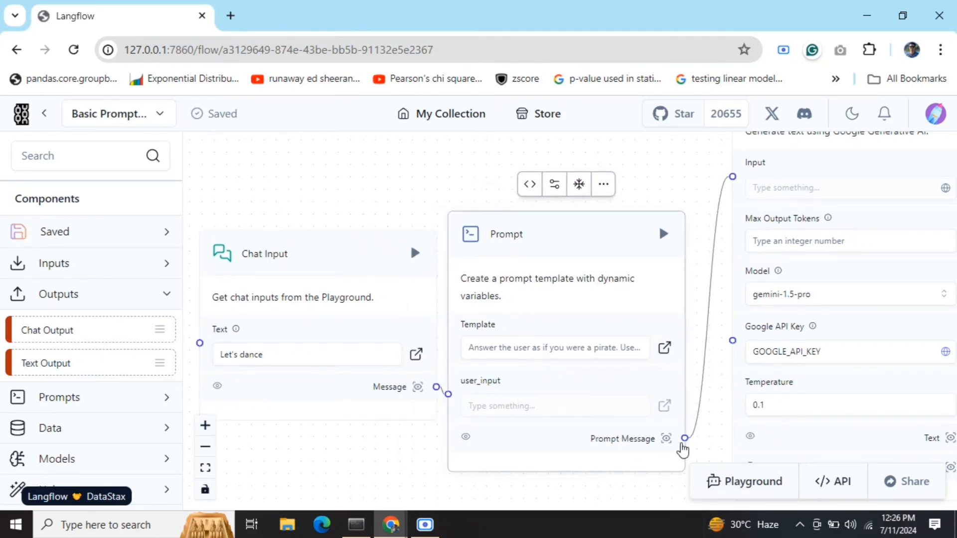
mouse_move(271, 482)
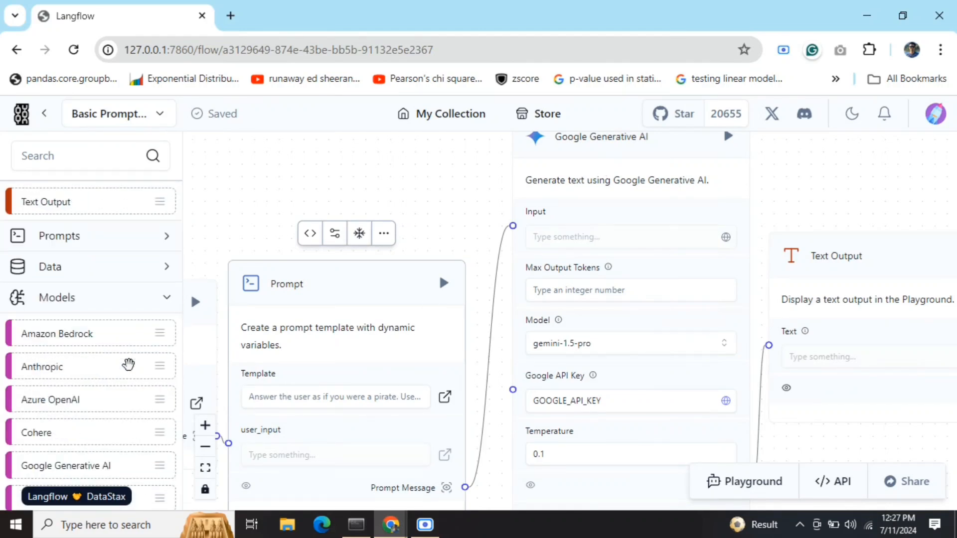
Show the Prompt's full pirate template with the {user_input} variable in the Edit Prompt dialog.
scroll(down, 3)
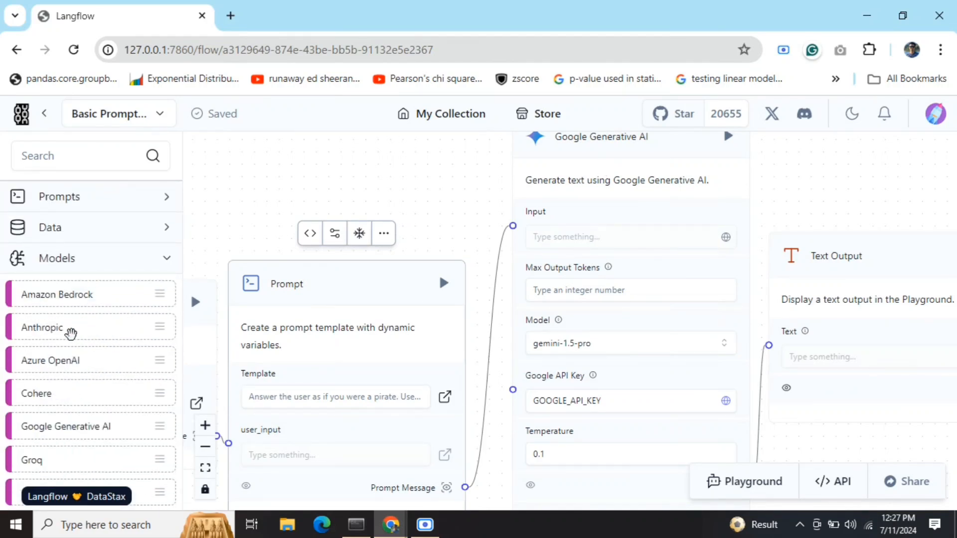
mouse_move(67, 357)
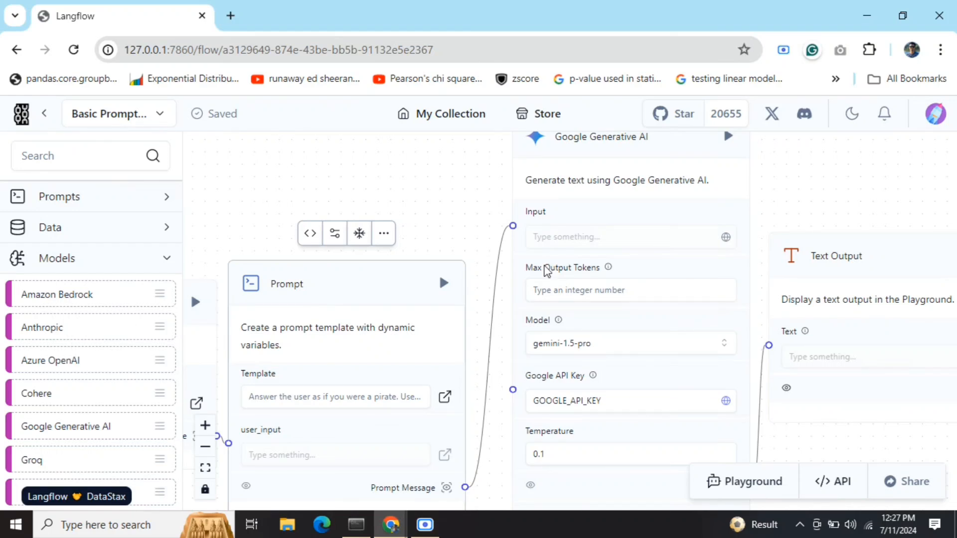
mouse_move(511, 225)
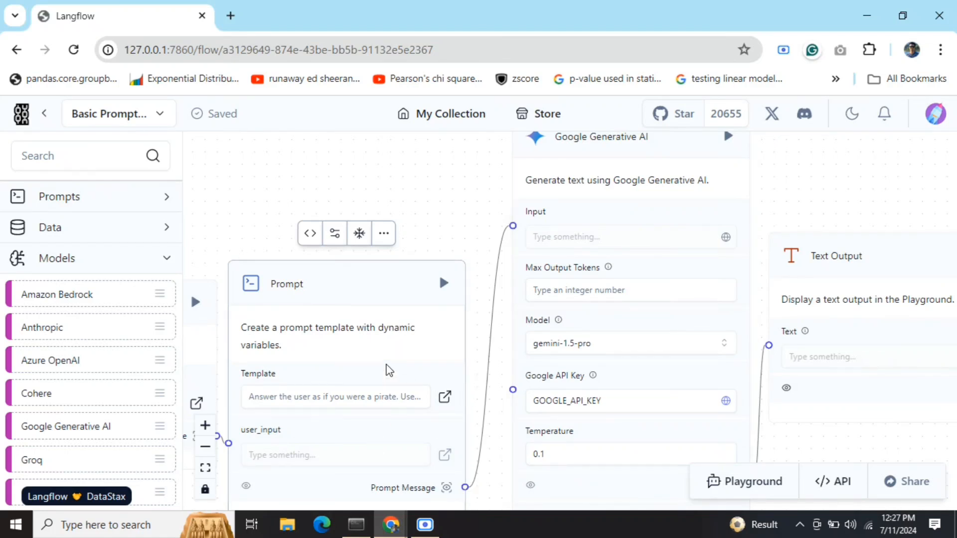
mouse_move(626, 212)
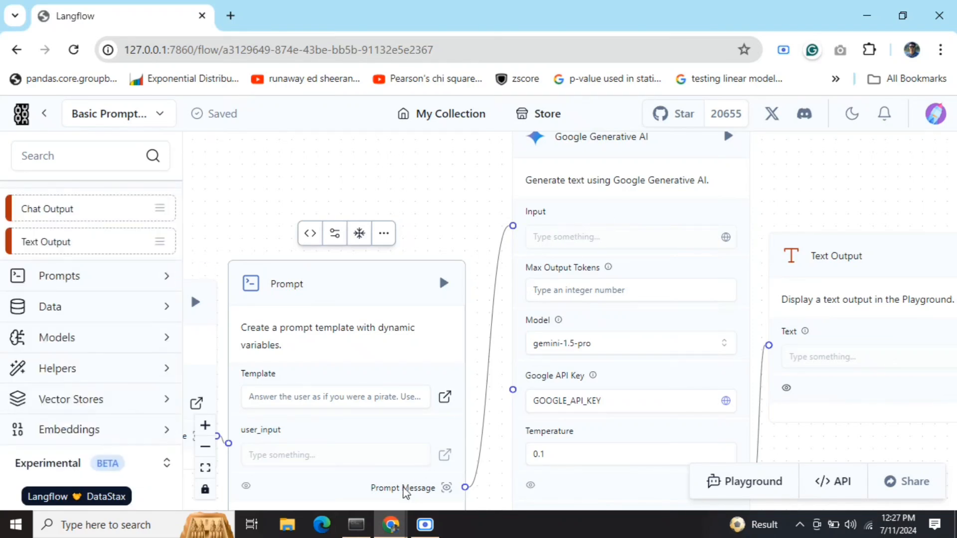
mouse_move(383, 401)
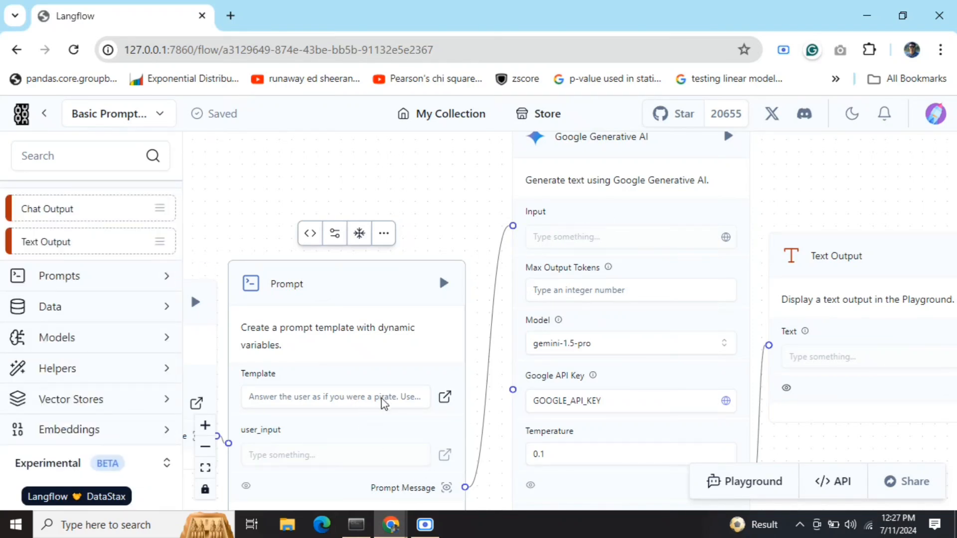
mouse_move(283, 445)
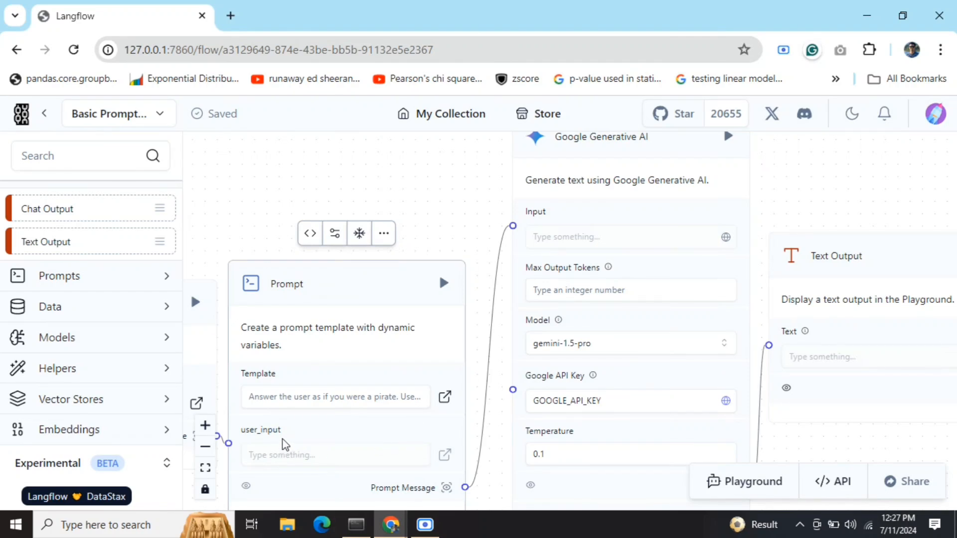
mouse_move(597, 311)
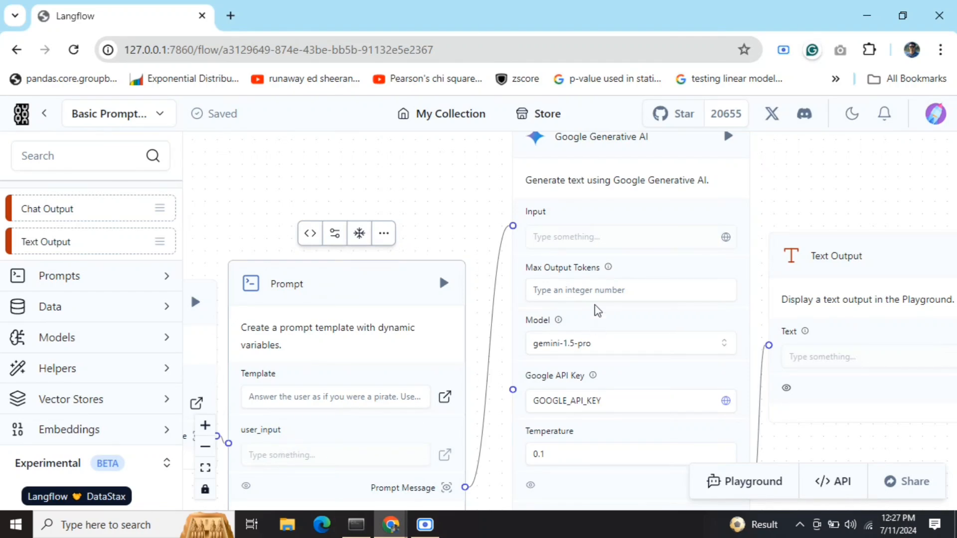
mouse_move(653, 188)
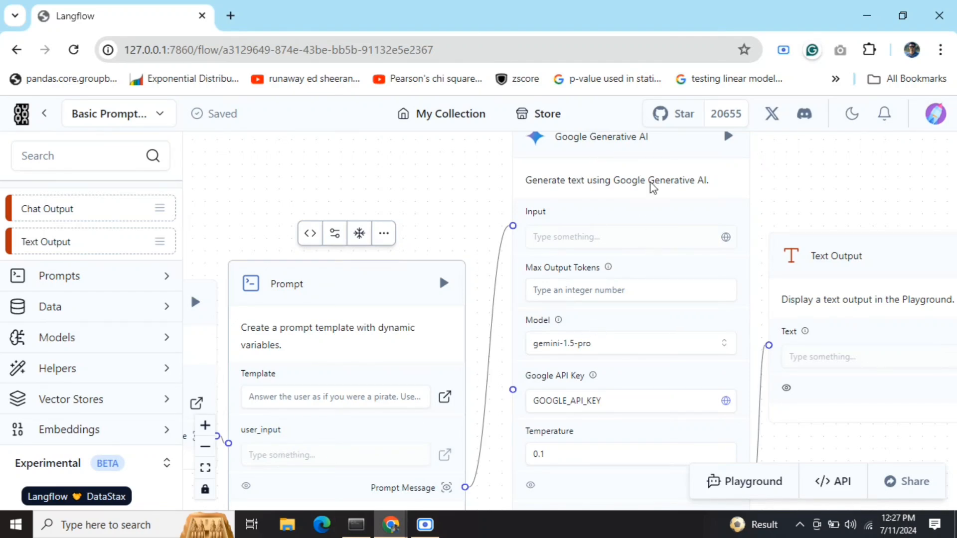
mouse_move(648, 412)
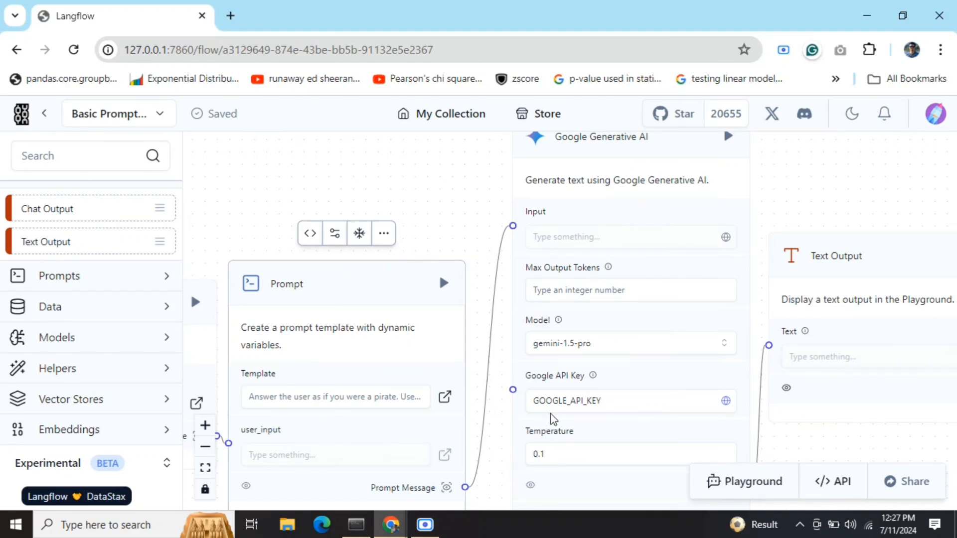
mouse_move(632, 409)
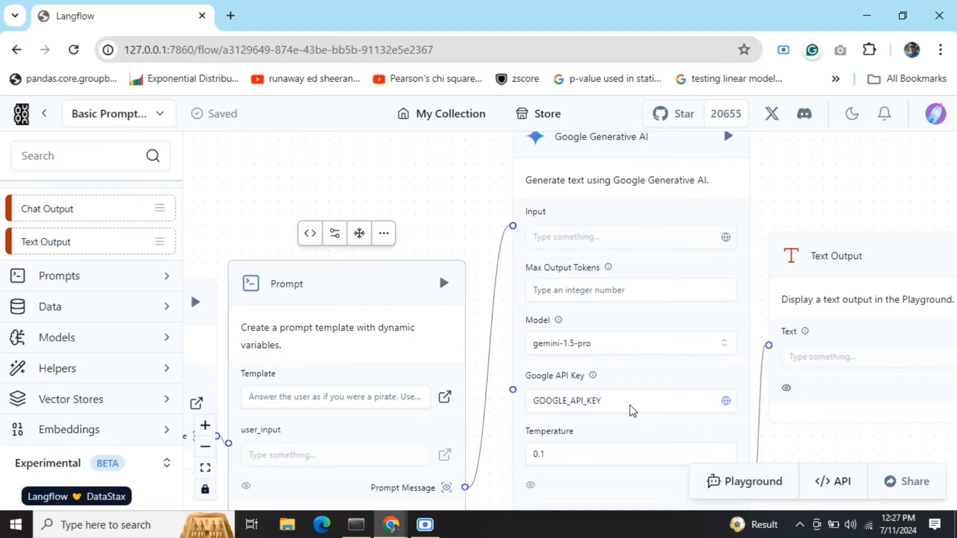
mouse_move(622, 405)
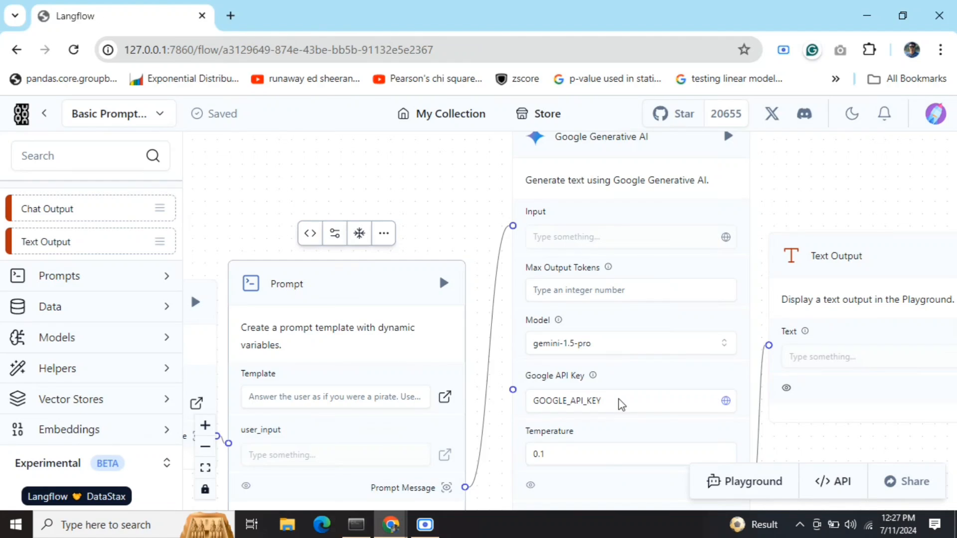
mouse_move(634, 380)
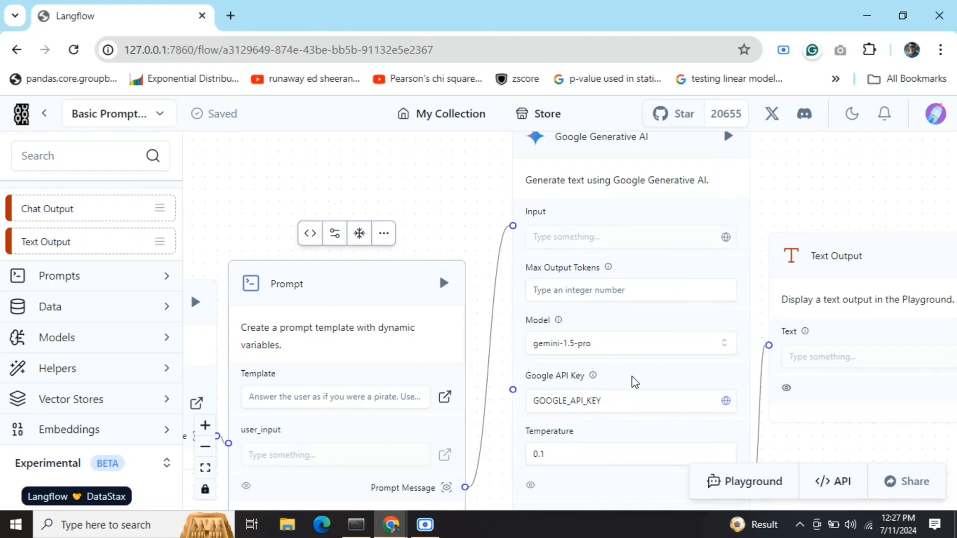
mouse_move(620, 351)
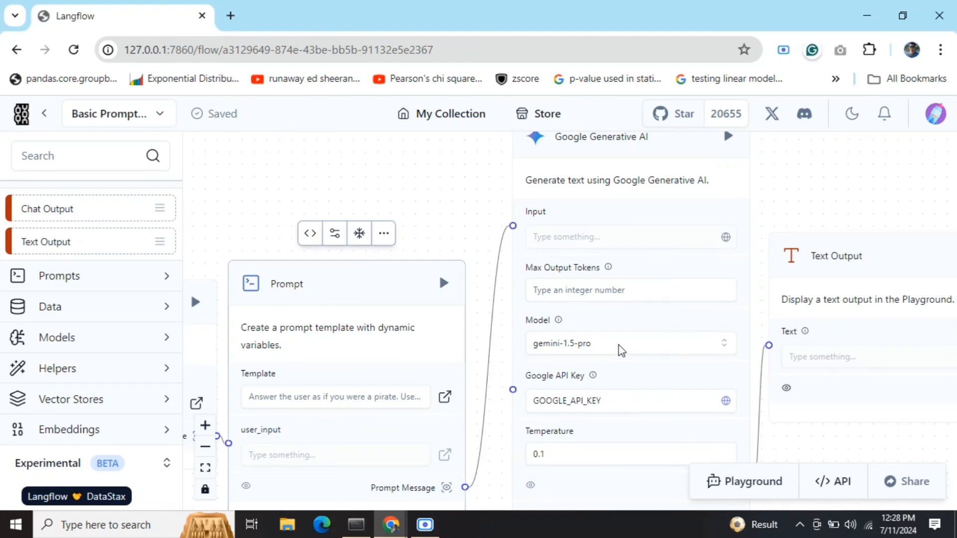
mouse_move(613, 297)
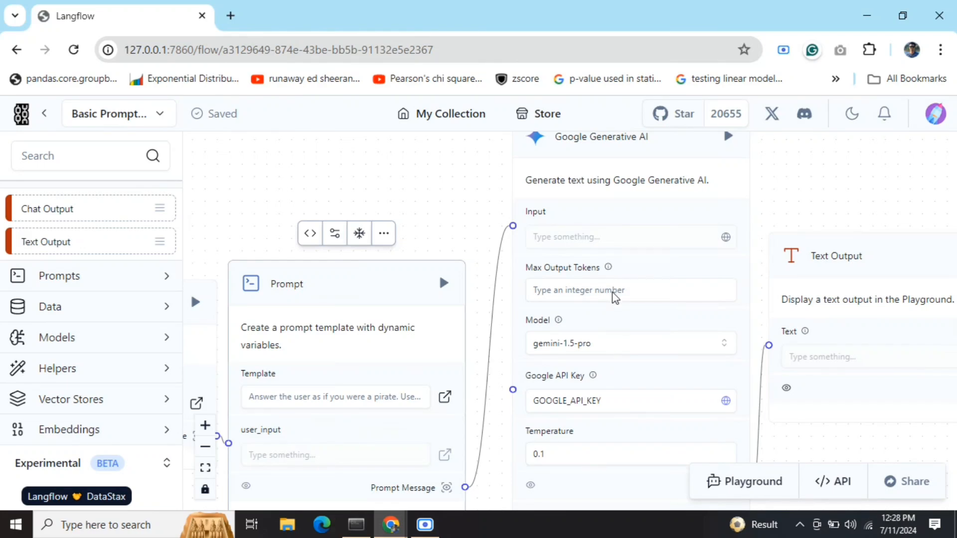
mouse_move(417, 493)
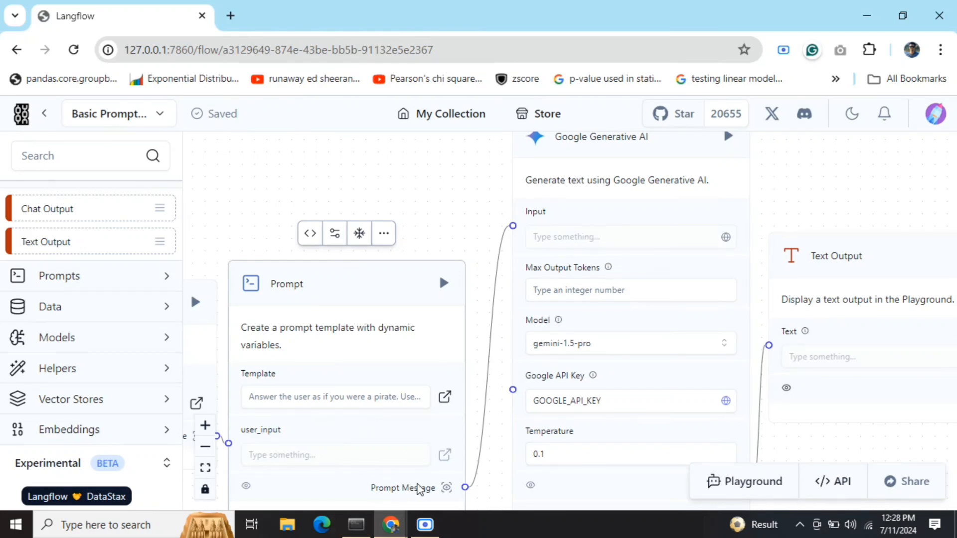
mouse_move(420, 476)
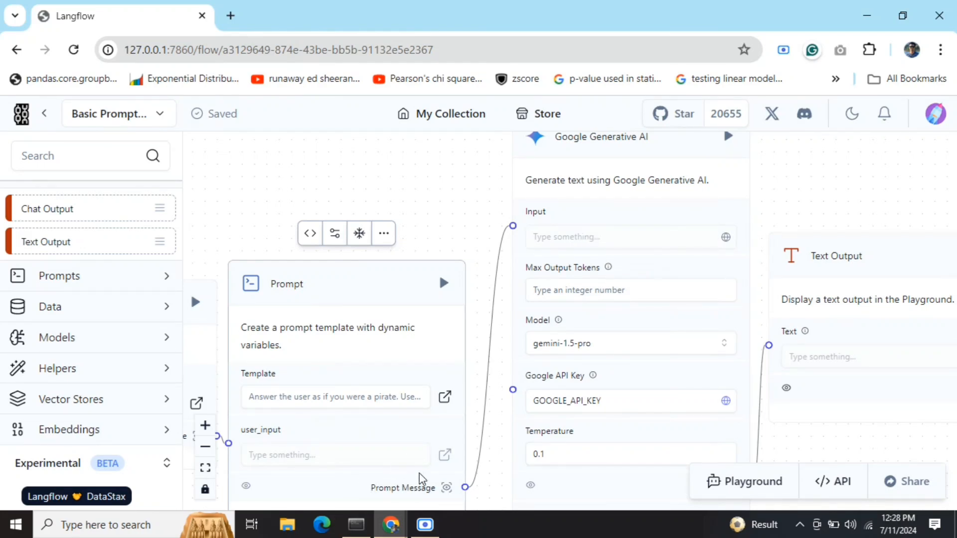
mouse_move(355, 275)
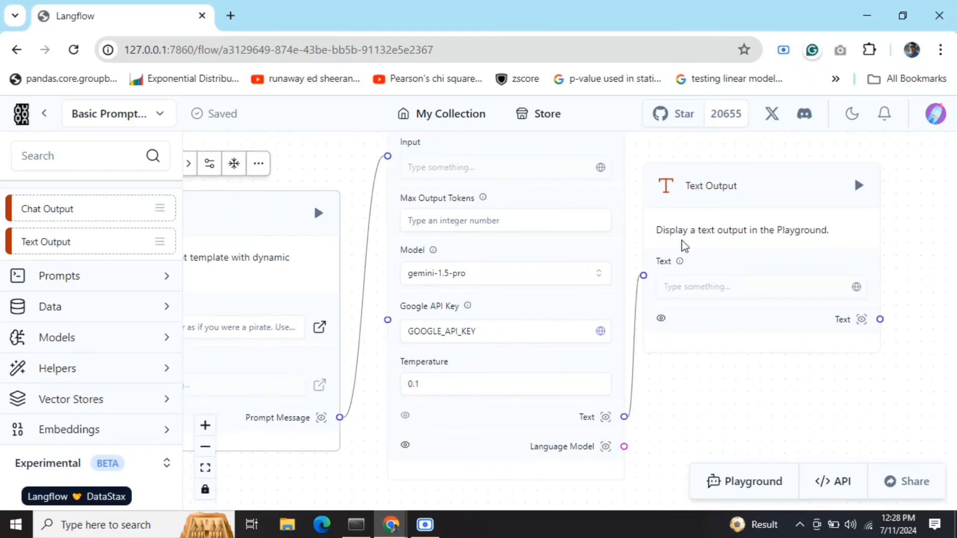
mouse_move(636, 308)
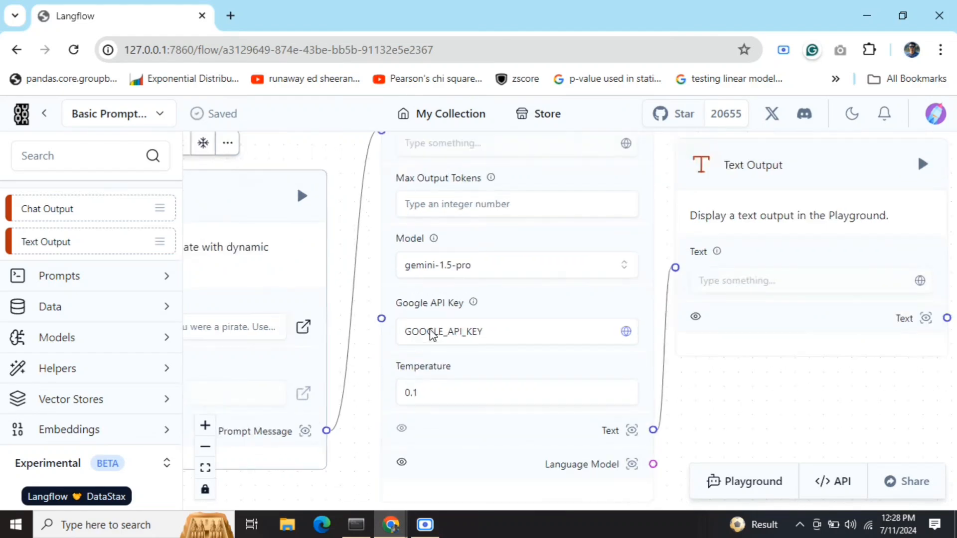
click(205, 446)
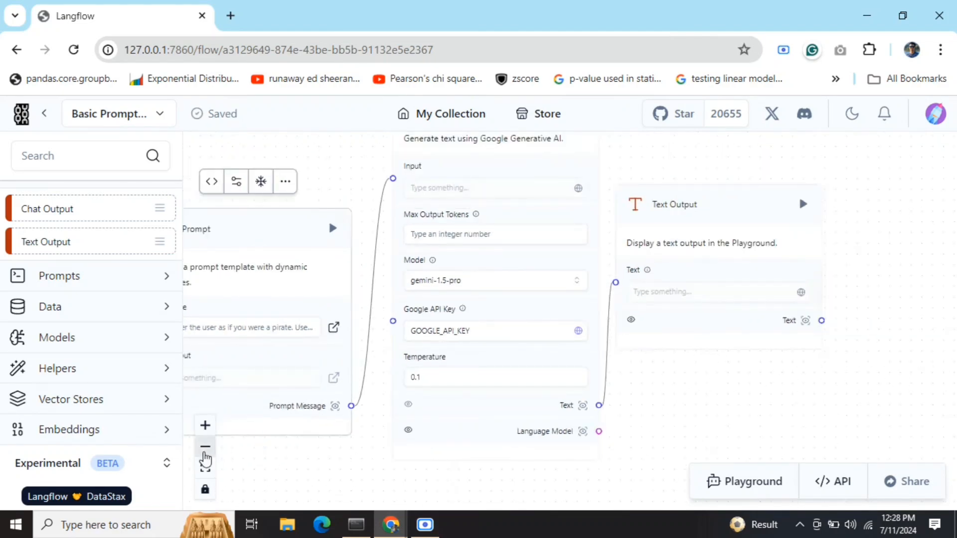
mouse_move(206, 448)
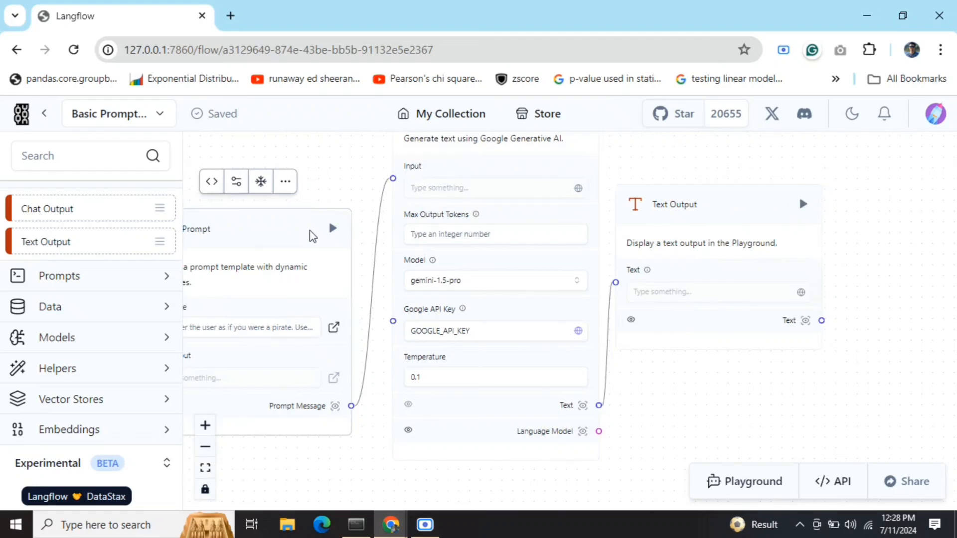
mouse_move(320, 219)
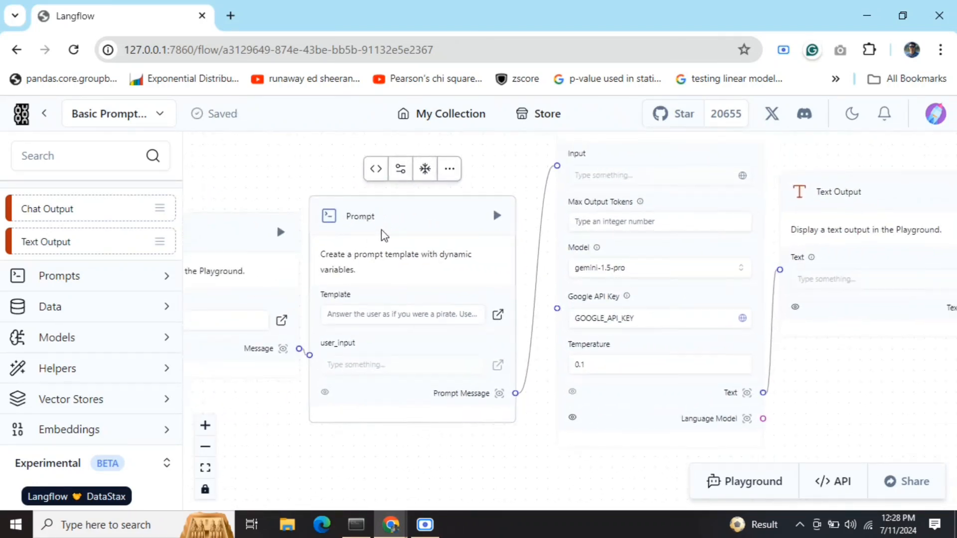
mouse_move(414, 211)
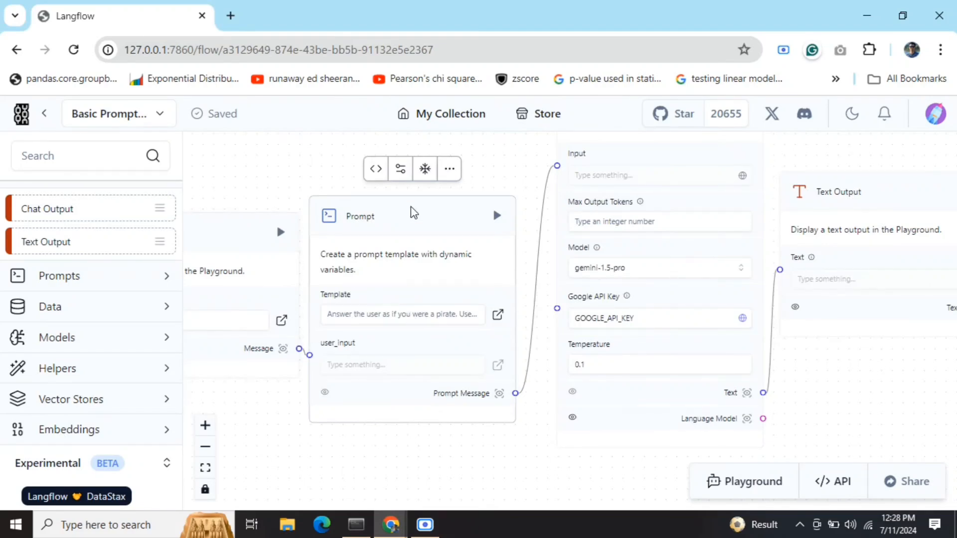
mouse_move(297, 227)
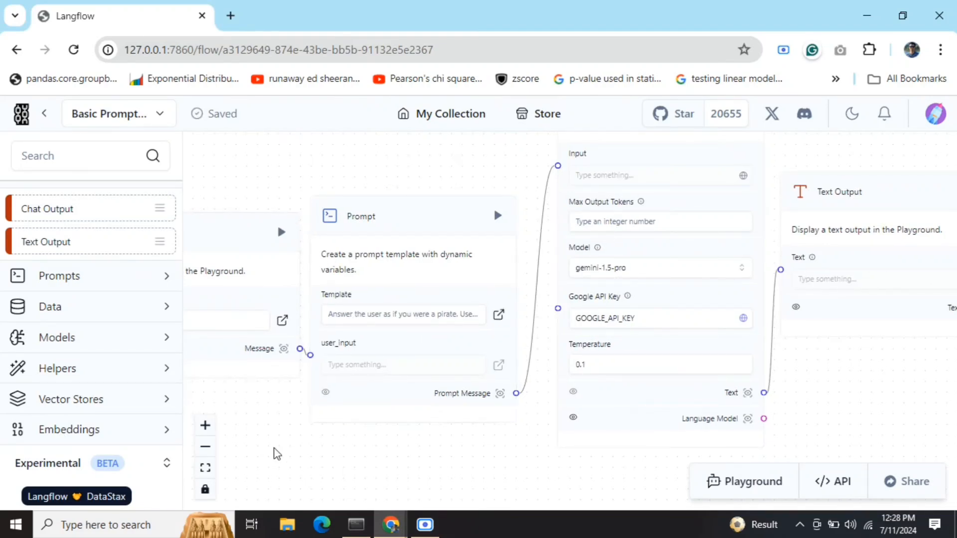
mouse_move(507, 327)
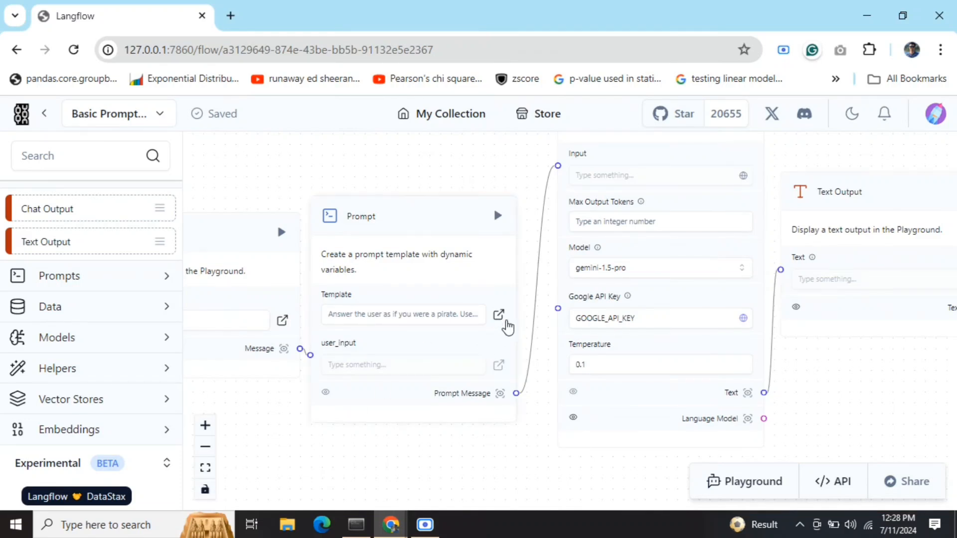
click(498, 314)
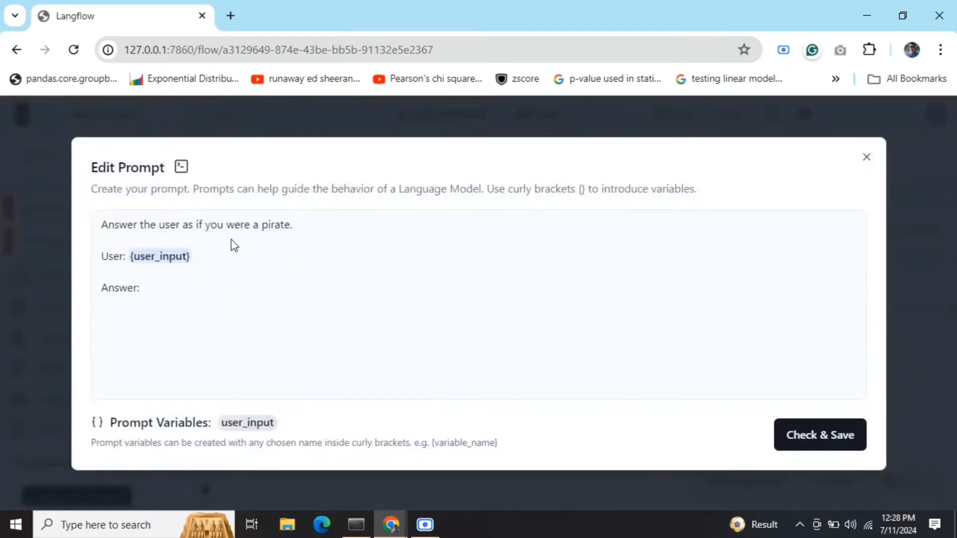
click(319, 224)
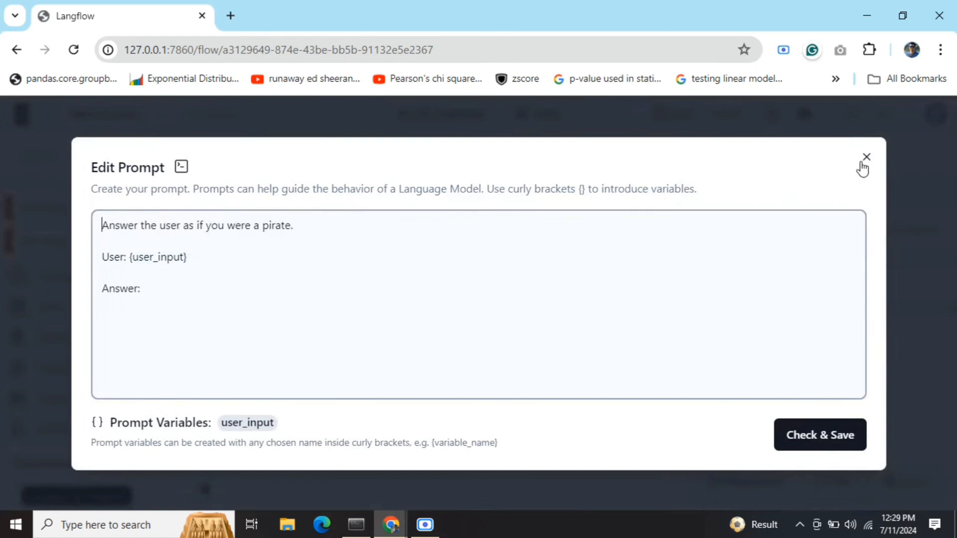
Close the prompt editor unchanged, returning to the flow canvas.
click(865, 156)
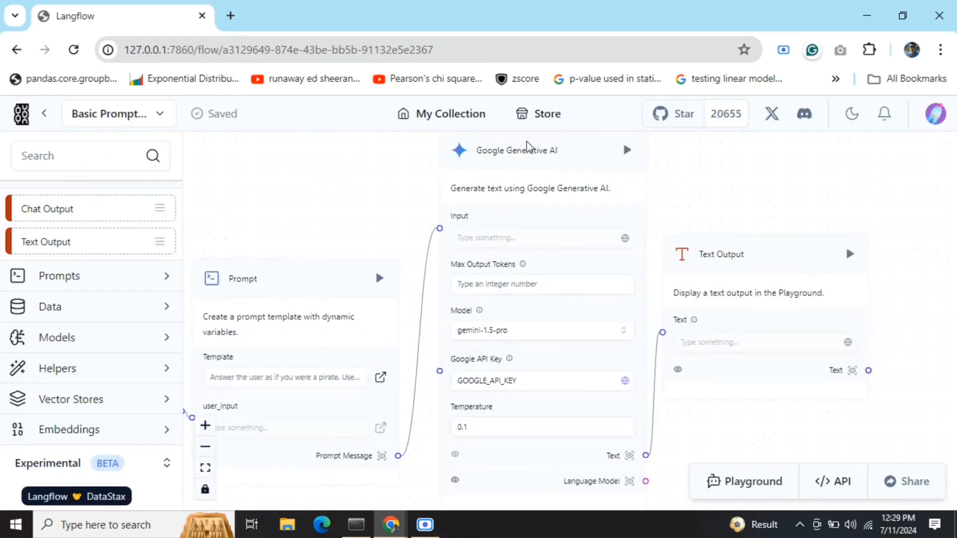
mouse_move(779, 257)
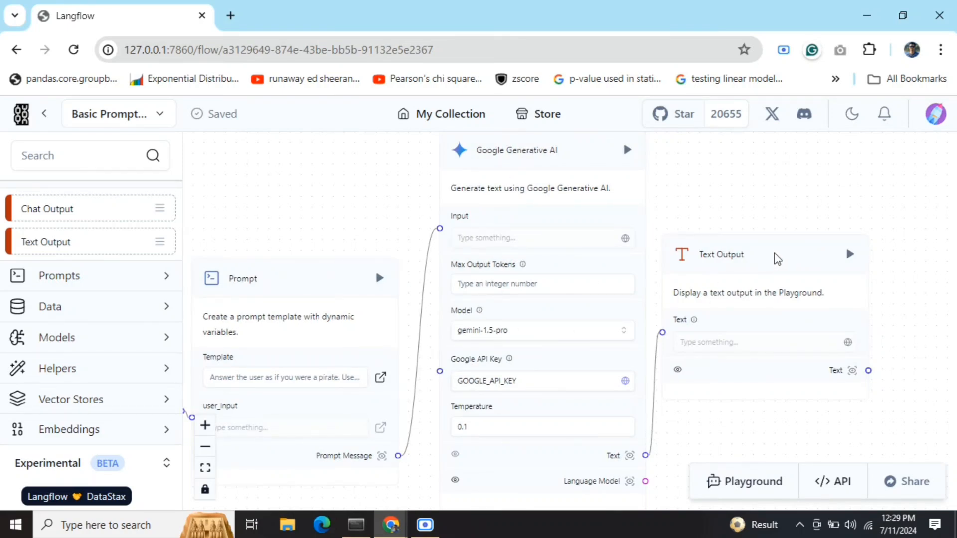
mouse_move(652, 244)
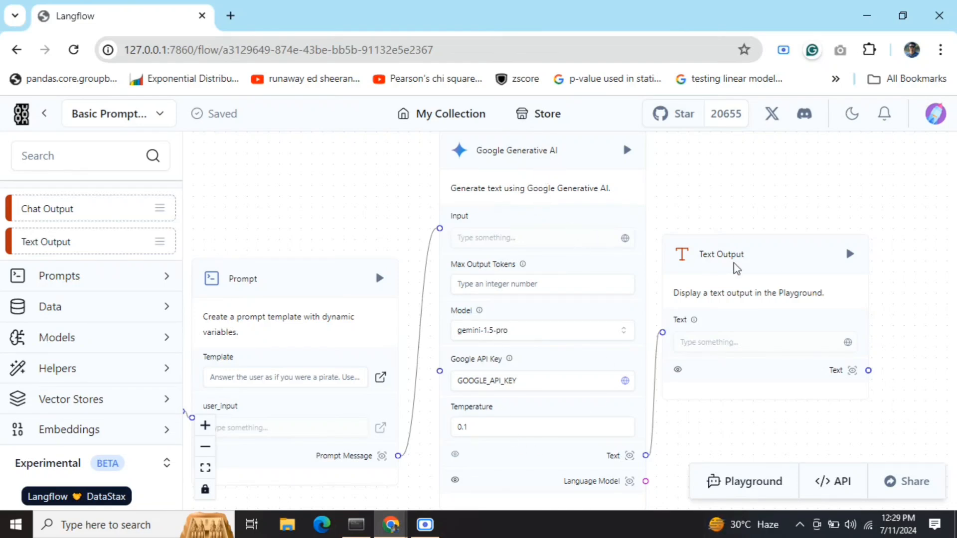
mouse_move(733, 320)
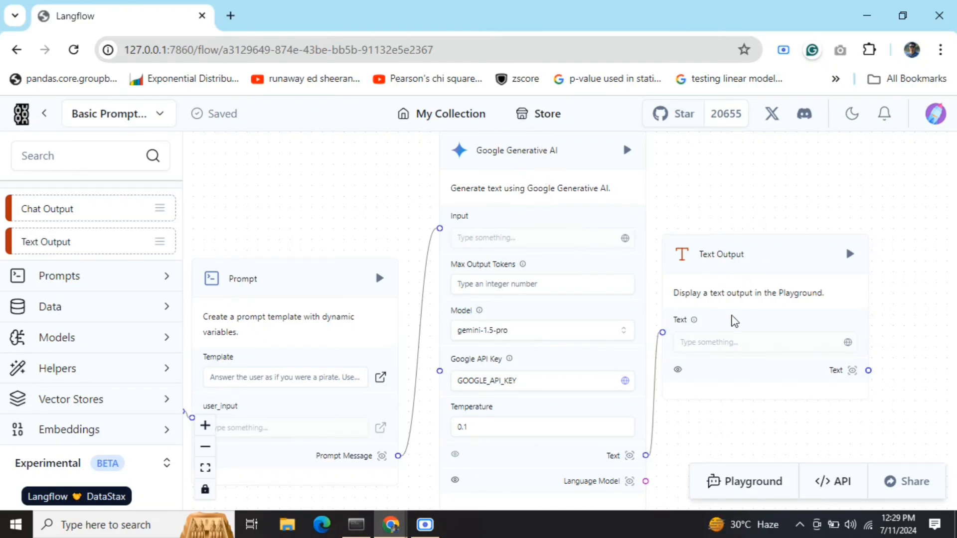
mouse_move(522, 165)
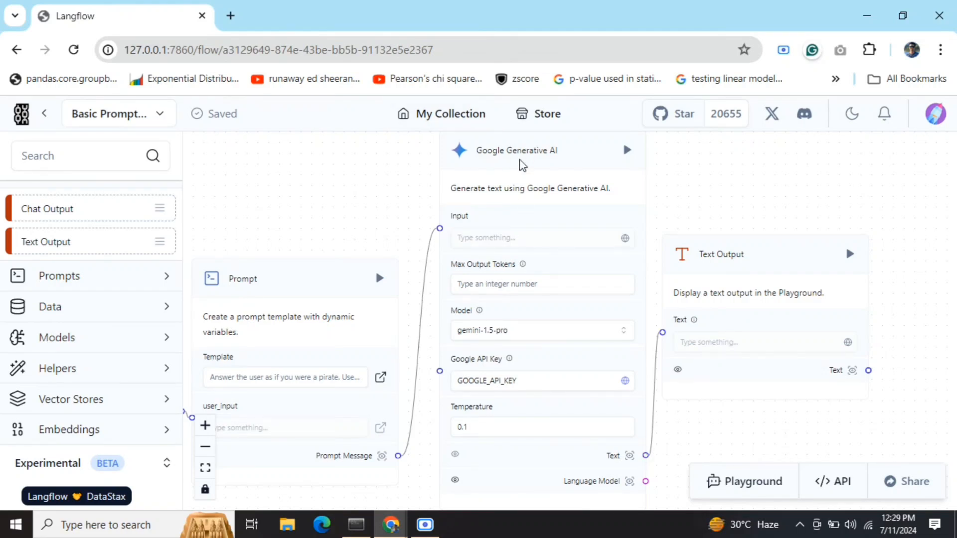
mouse_move(739, 279)
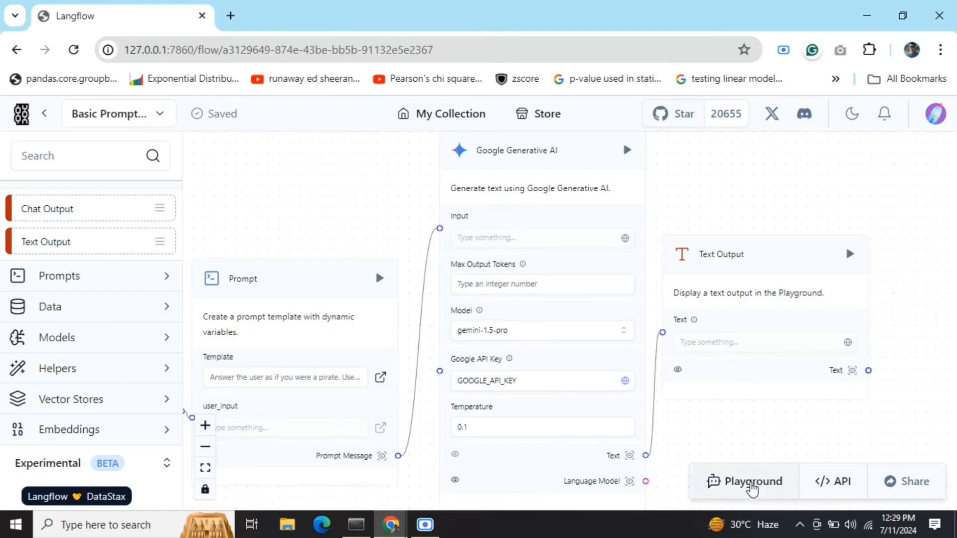
mouse_move(368, 258)
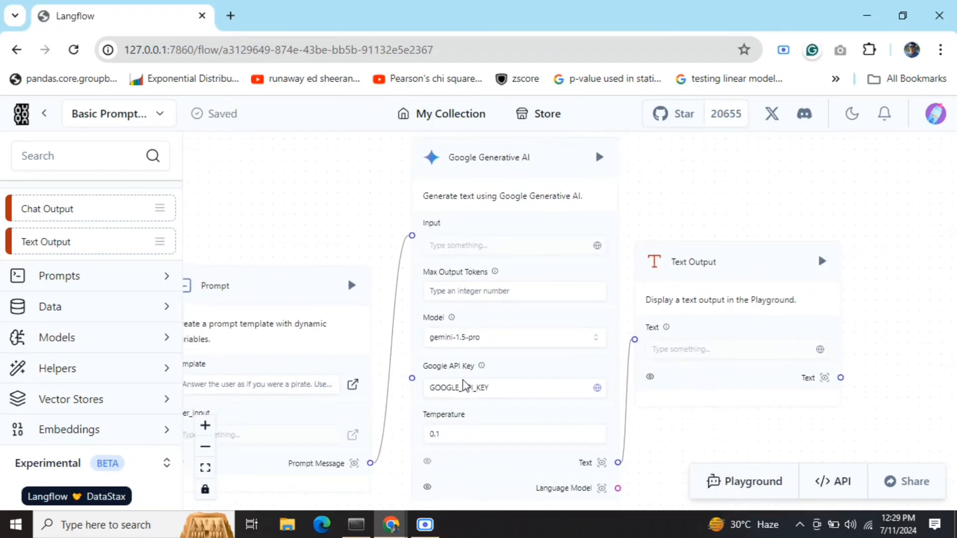
mouse_move(848, 251)
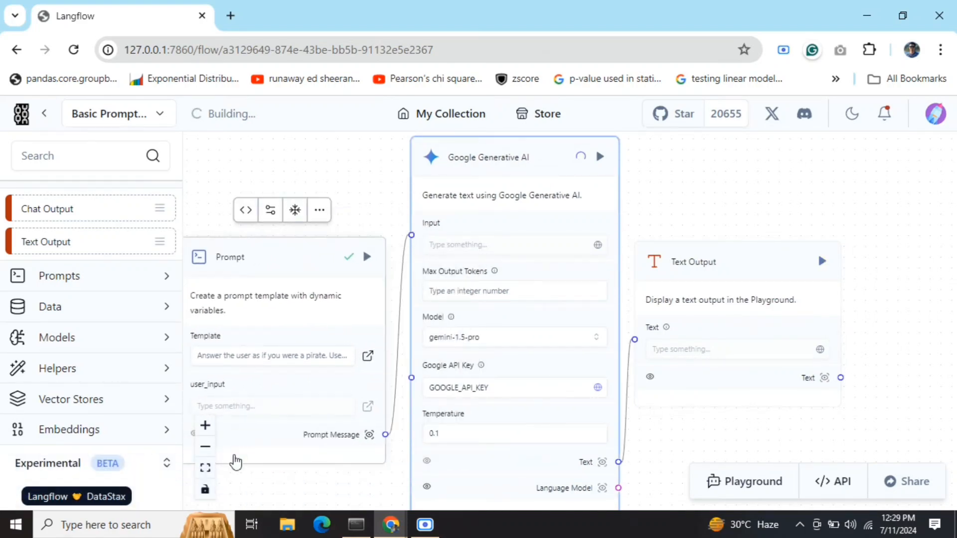
Run the flow so the Prompt and Google Generative AI steps begin building.
click(501, 388)
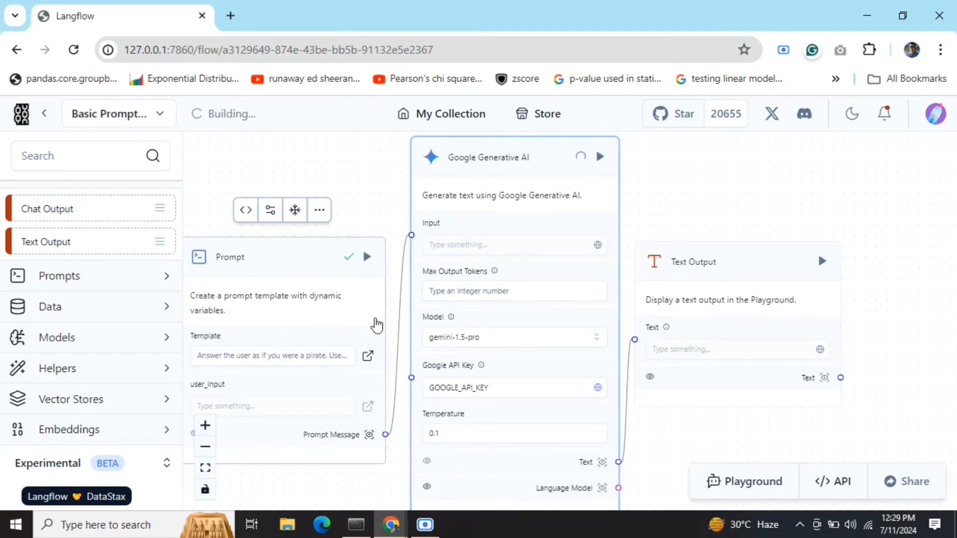
mouse_move(823, 268)
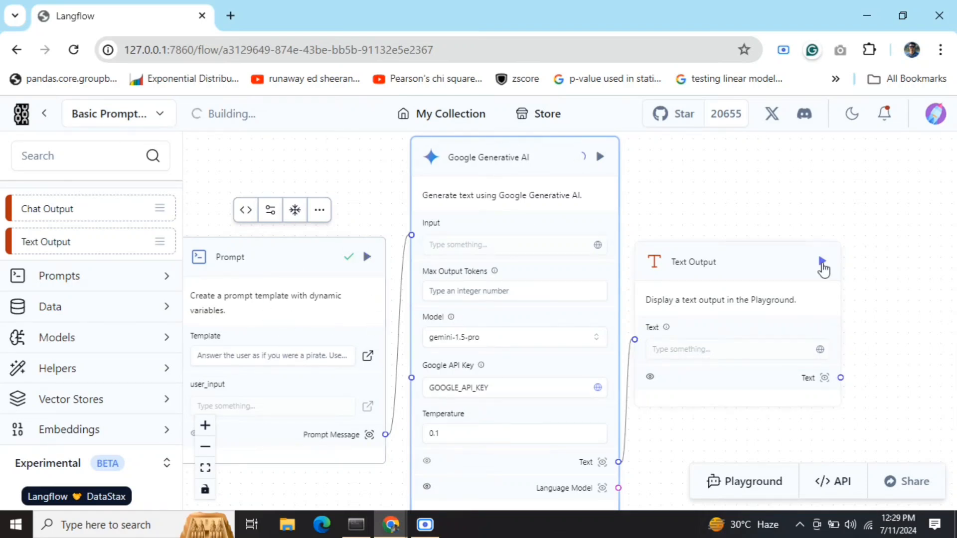
mouse_move(818, 267)
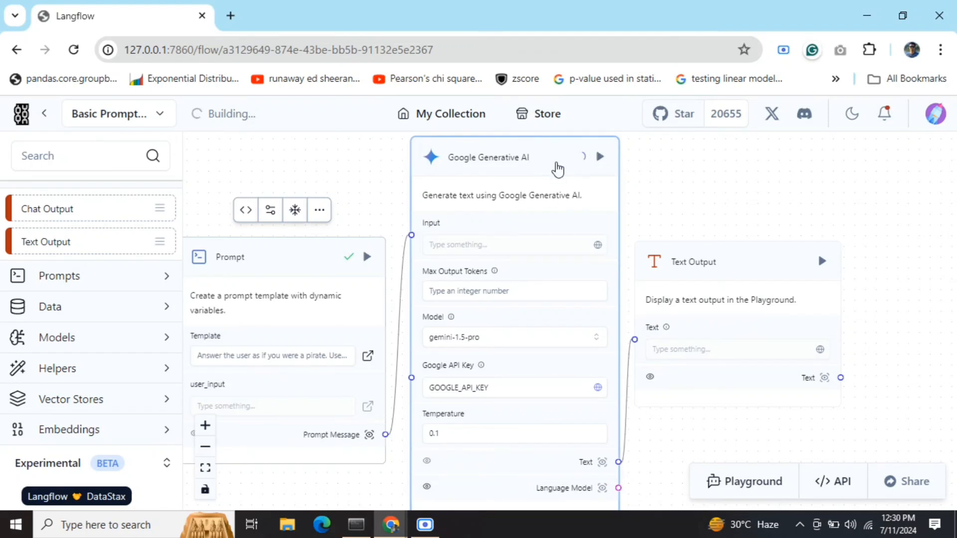
mouse_move(203, 506)
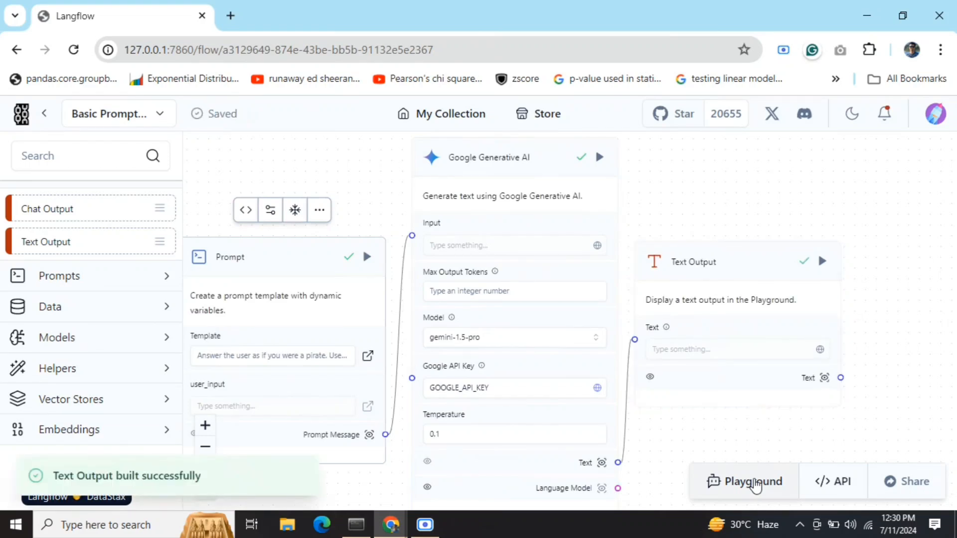
mouse_move(574, 151)
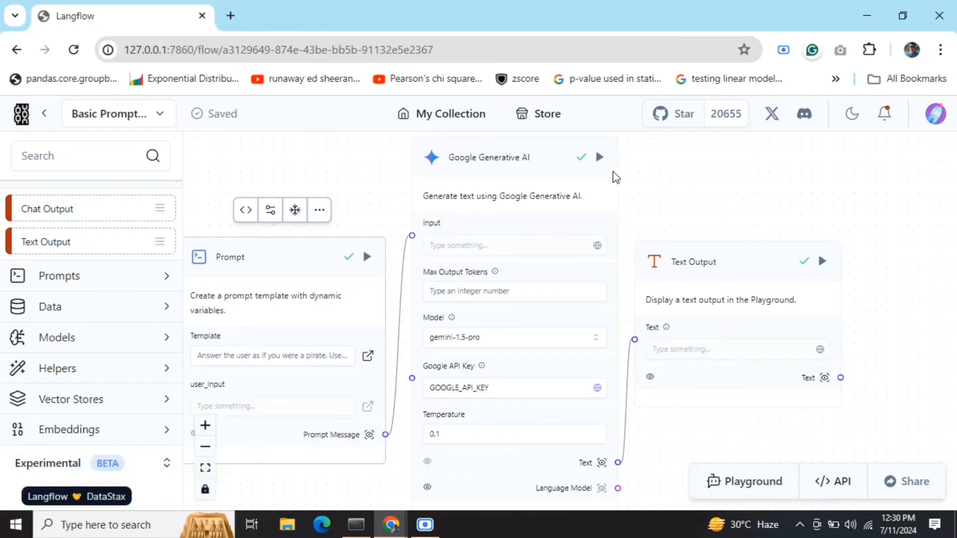
mouse_move(724, 496)
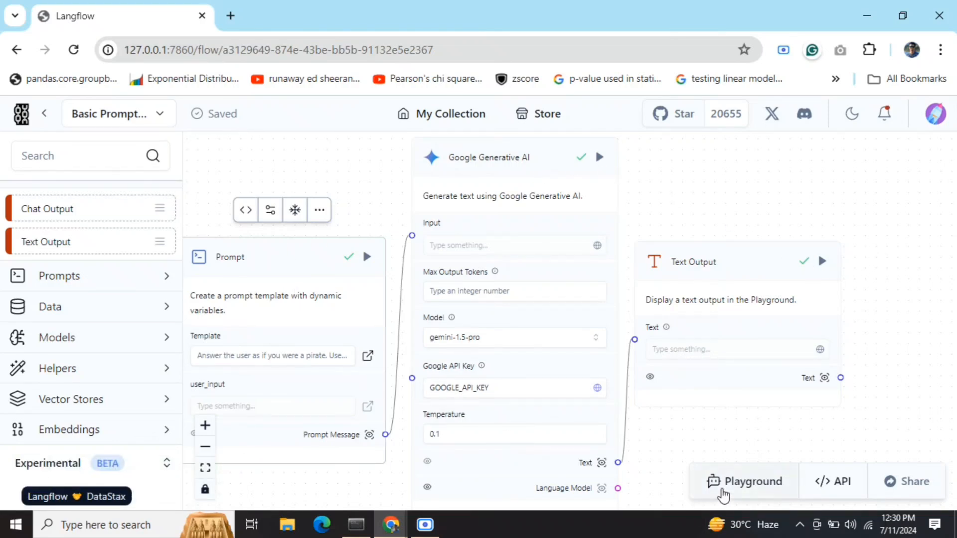
Send 'Hello buddy, how are you' in the Playground, read the pirate reply, and return to the canvas.
click(753, 482)
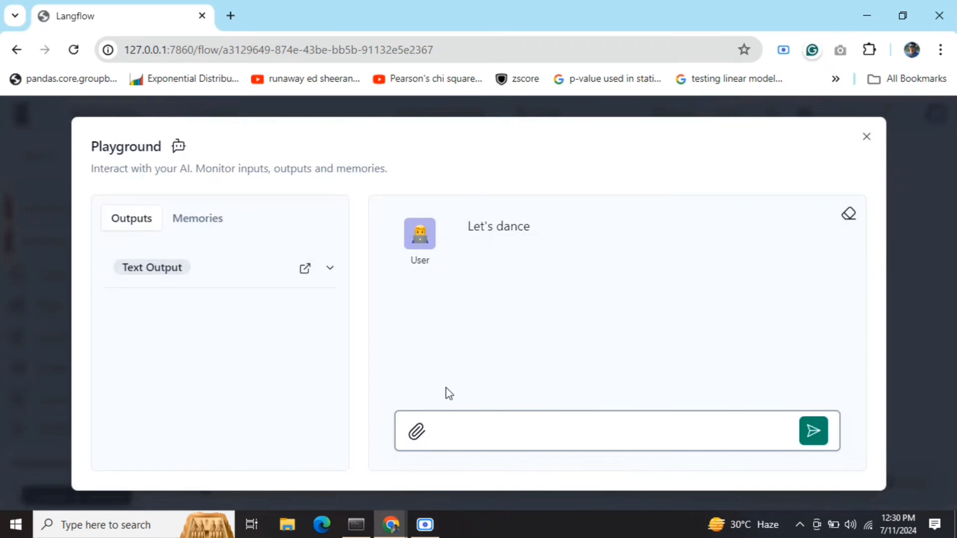
text(Hello buddy, how)
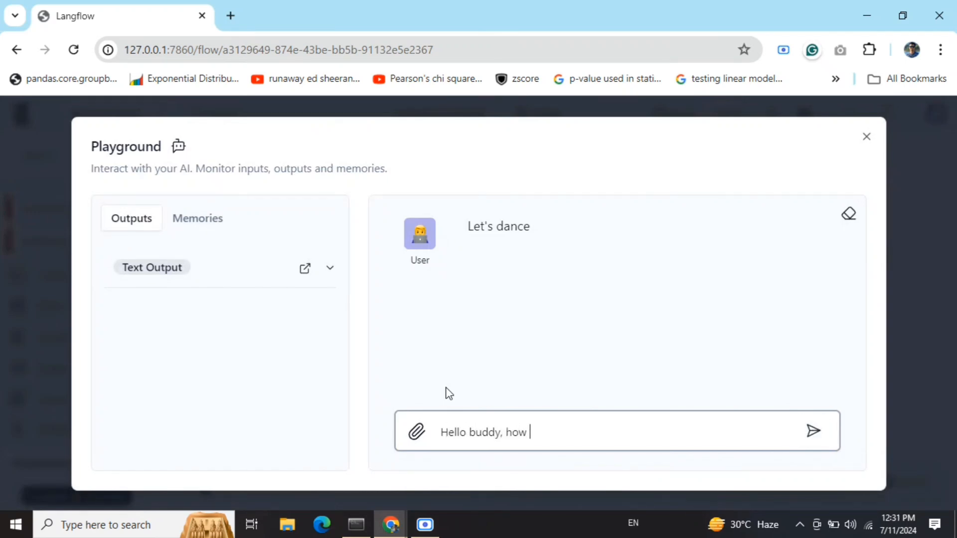
text(are you)
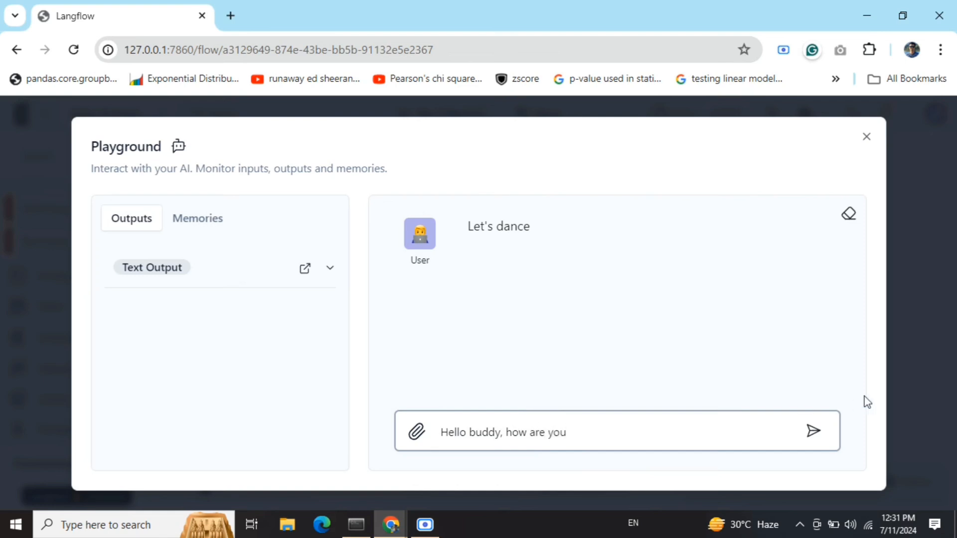
click(813, 430)
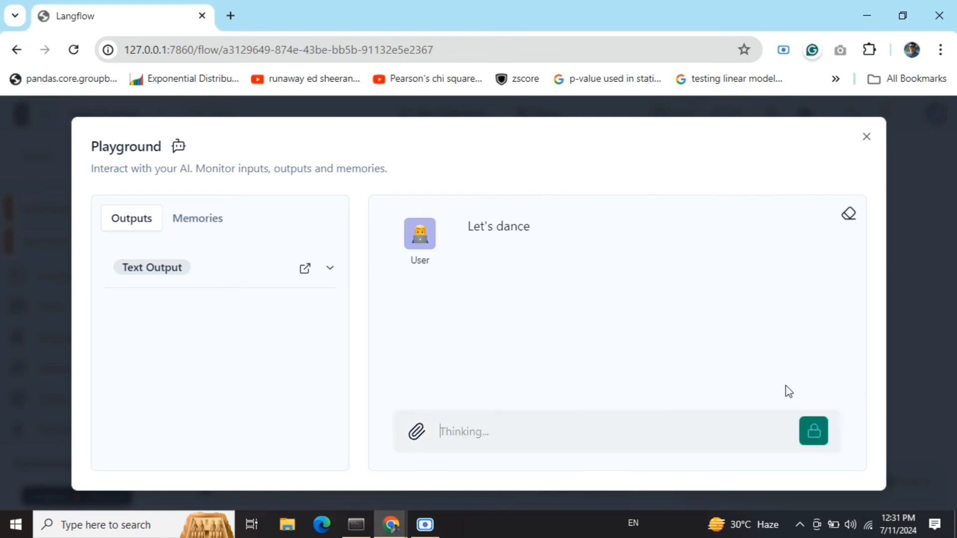
mouse_move(462, 295)
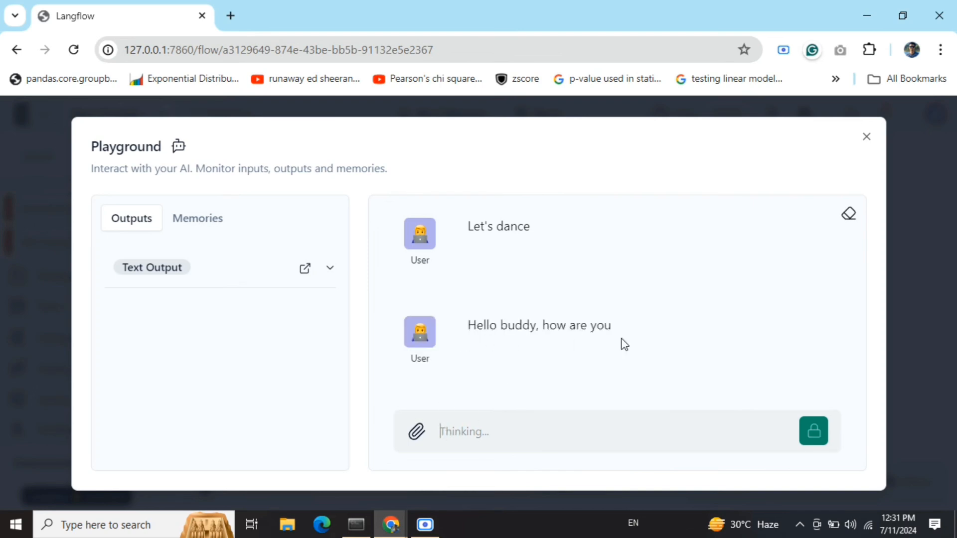
mouse_move(329, 271)
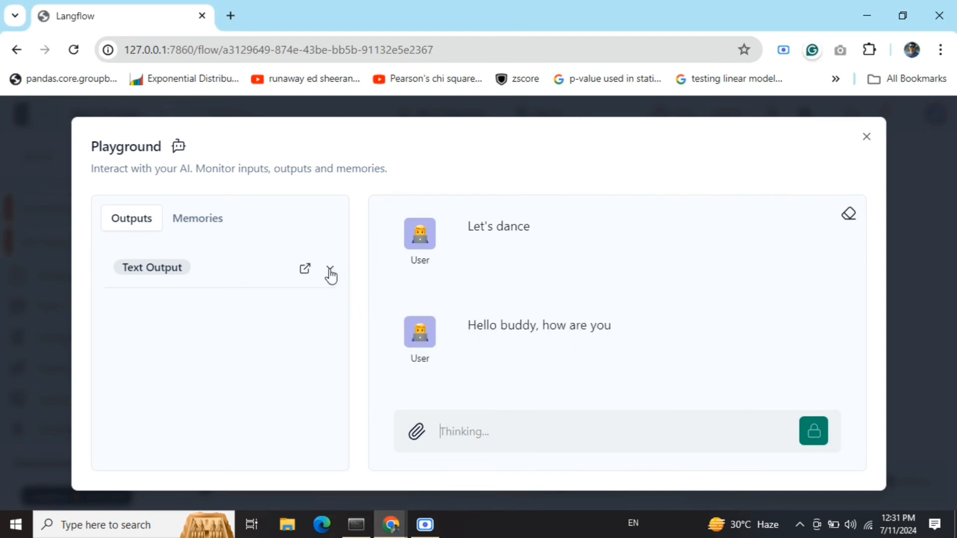
click(330, 273)
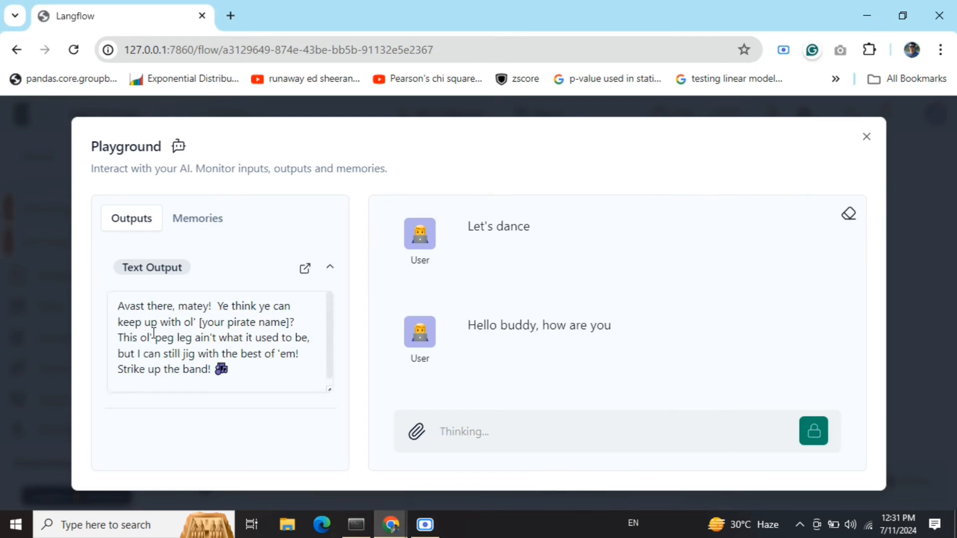
mouse_move(546, 348)
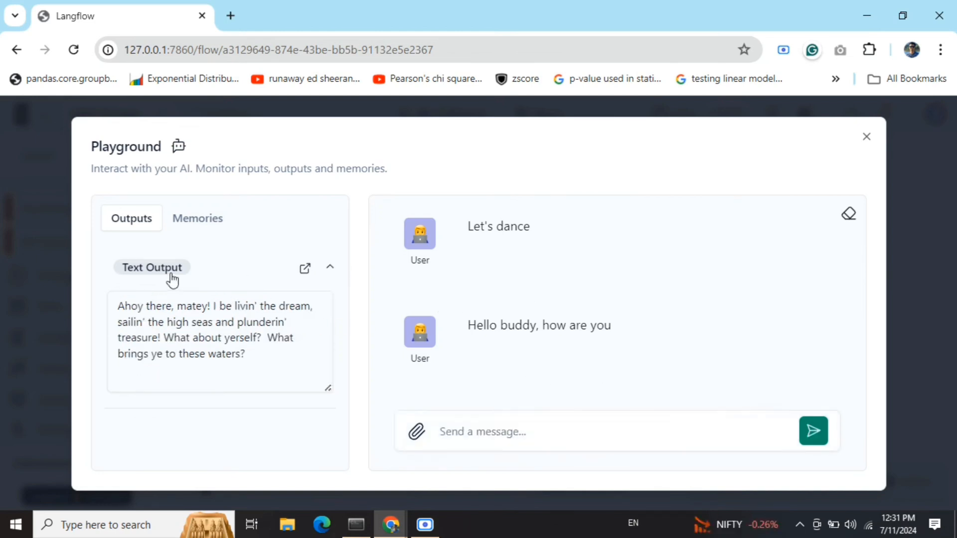
mouse_move(238, 358)
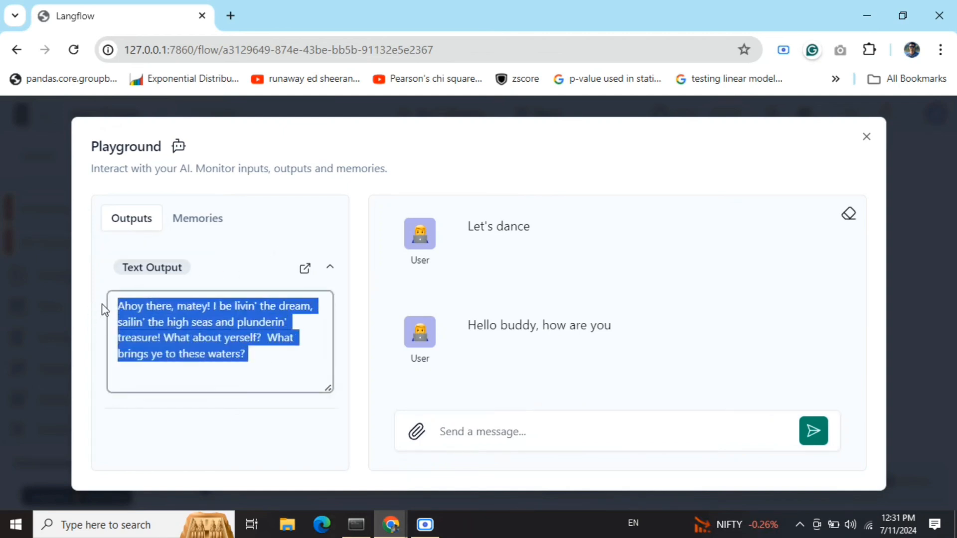
mouse_move(249, 329)
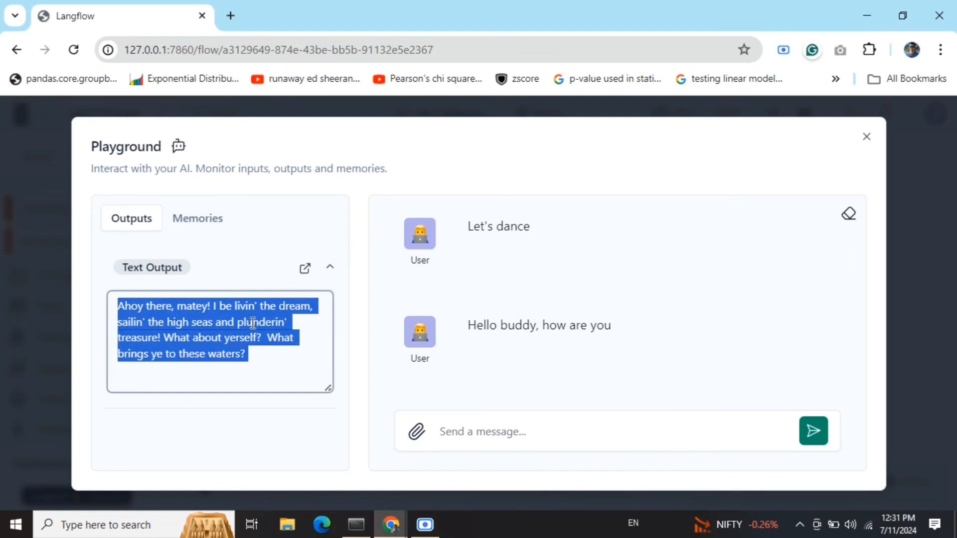
click(866, 136)
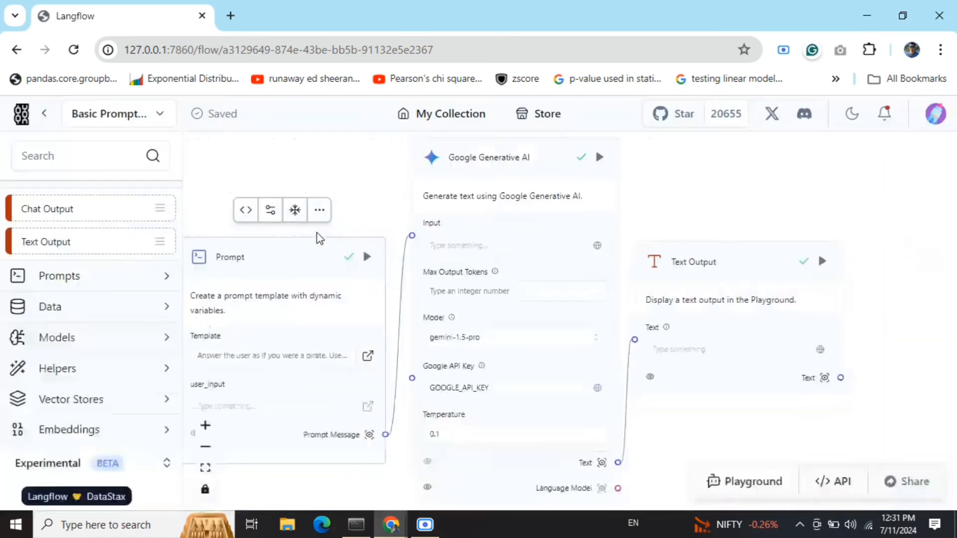